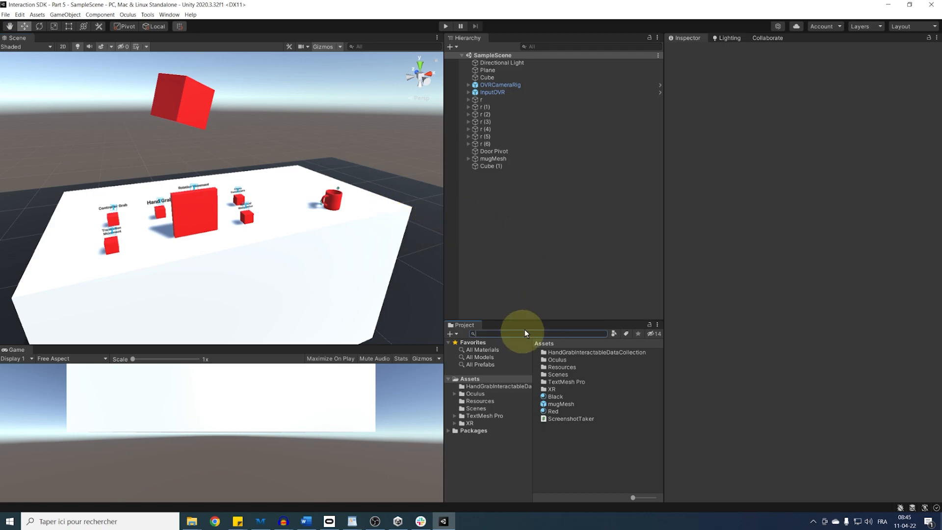
Search the Project for 'poke interactor' and select the ControllerPokeInteractor prefab
text(poke interactor)
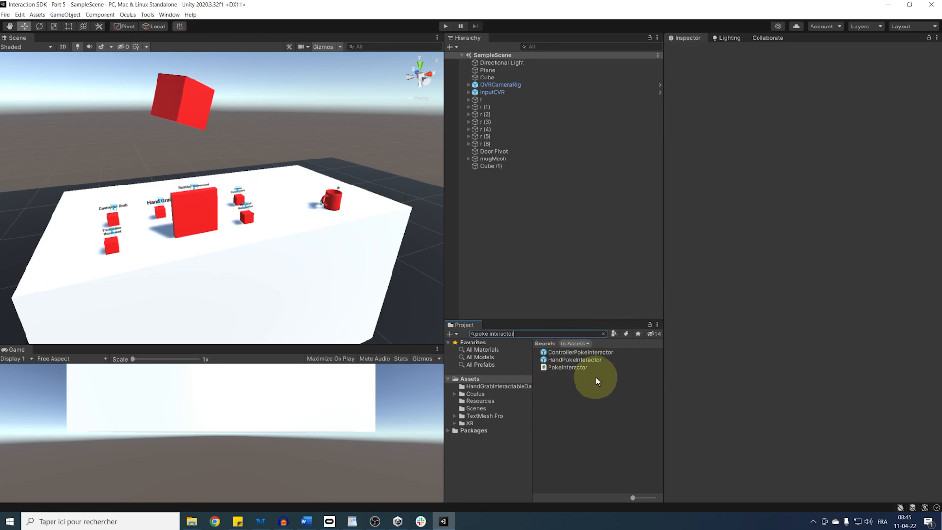
click(579, 352)
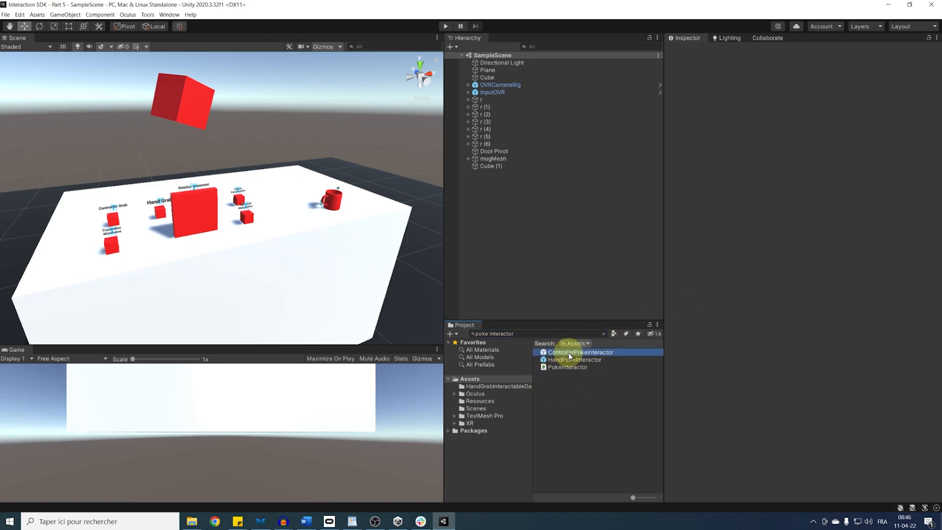
click(581, 352)
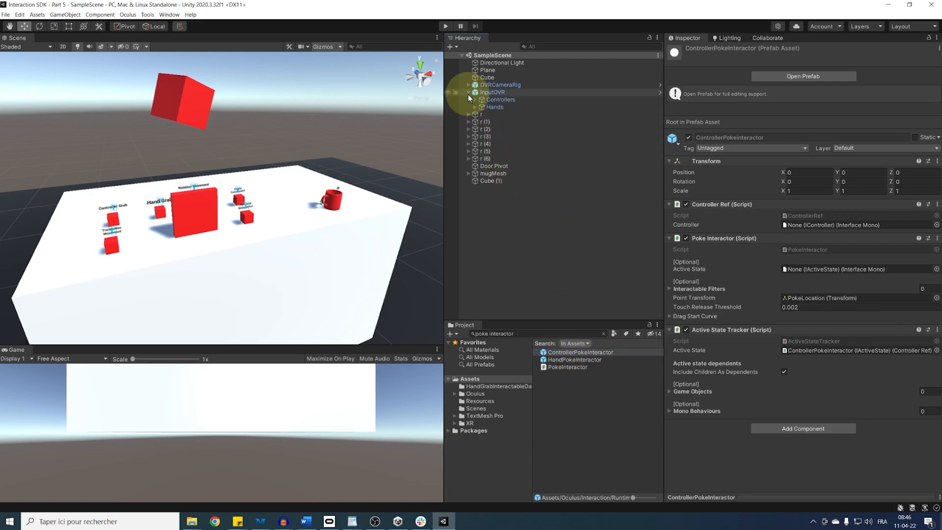
Place ControllerPokeInteractor under both controllers, linked to LeftController, as Interactor Drivers Element 2
click(468, 99)
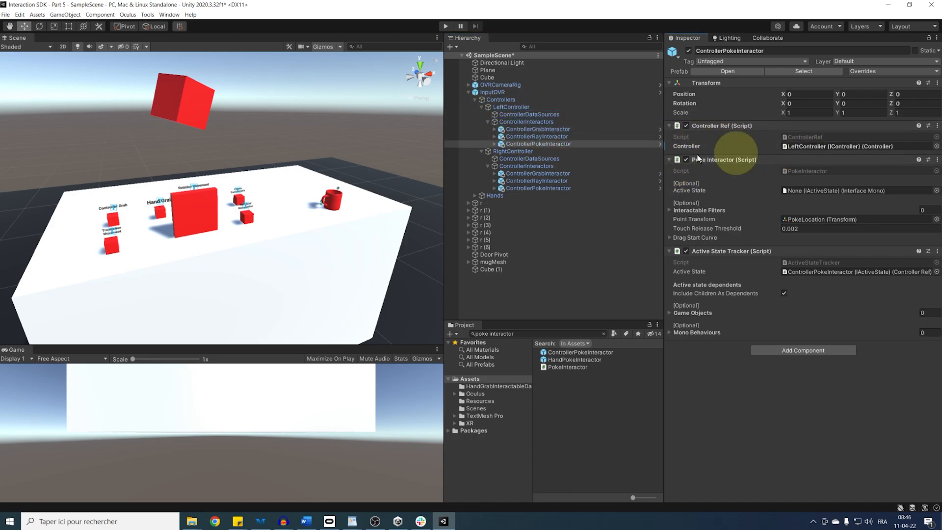
click(539, 188)
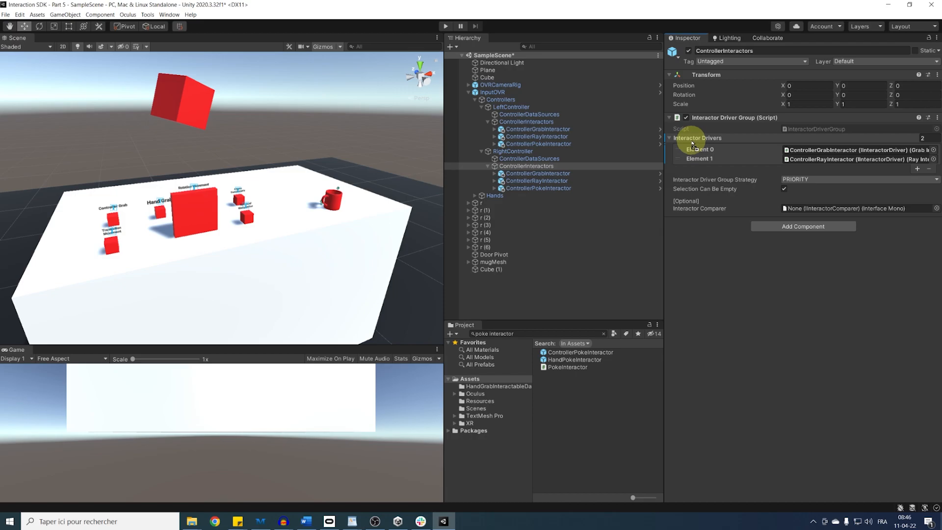
click(525, 121)
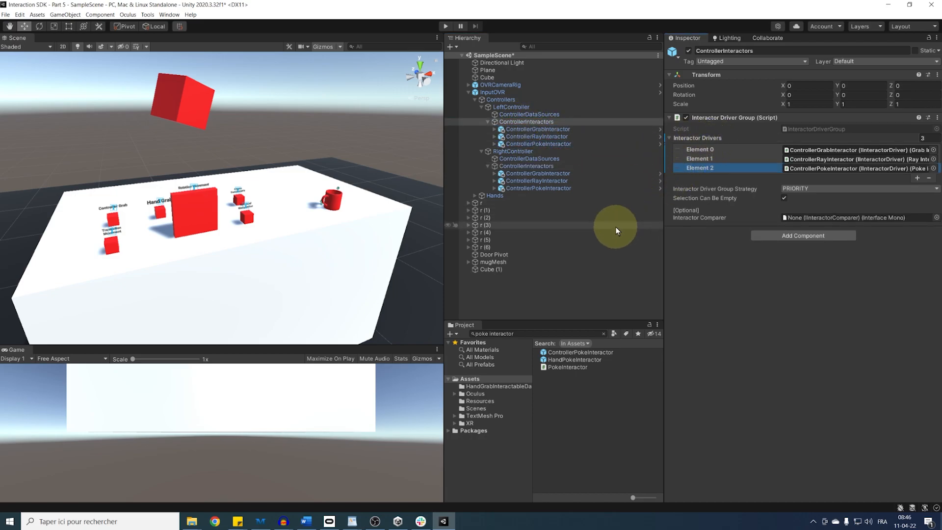
Assign LeftHand as the Hand of the left hand's HandPokeInteractor
click(474, 195)
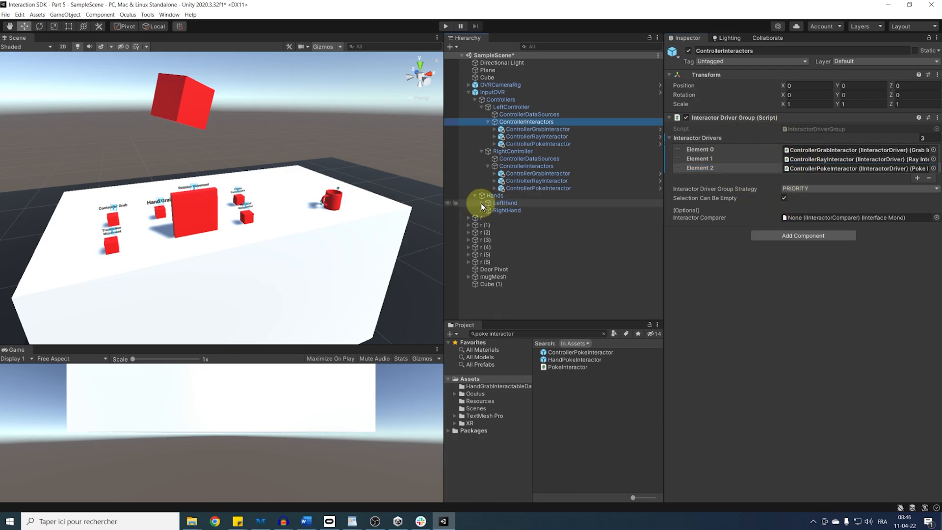
click(573, 359)
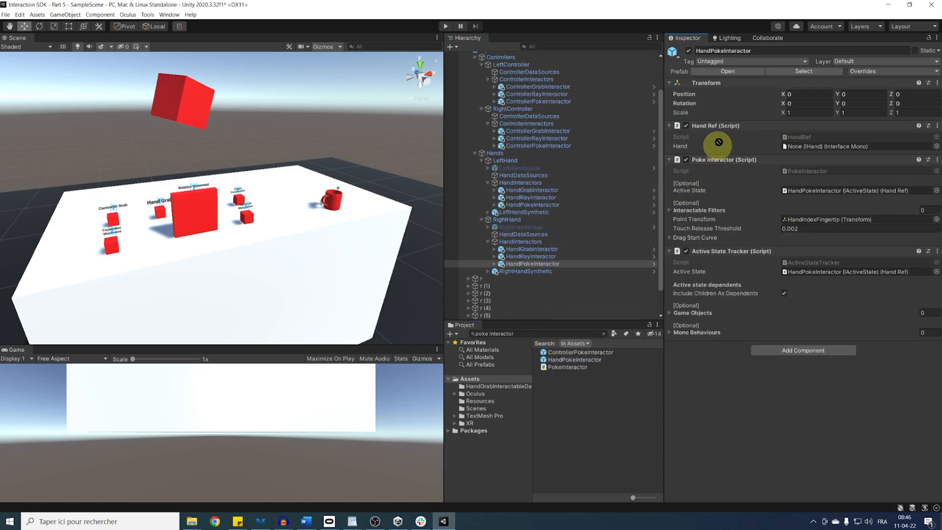
click(531, 204)
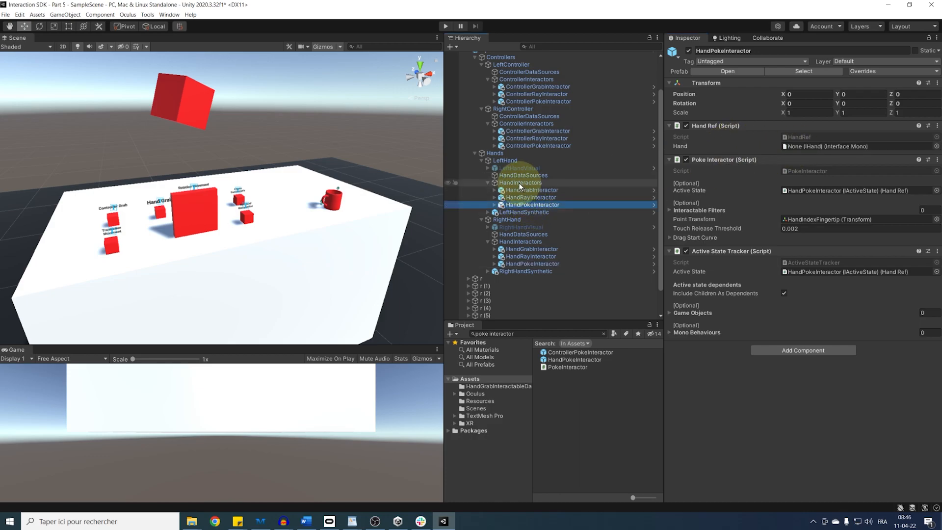
click(520, 182)
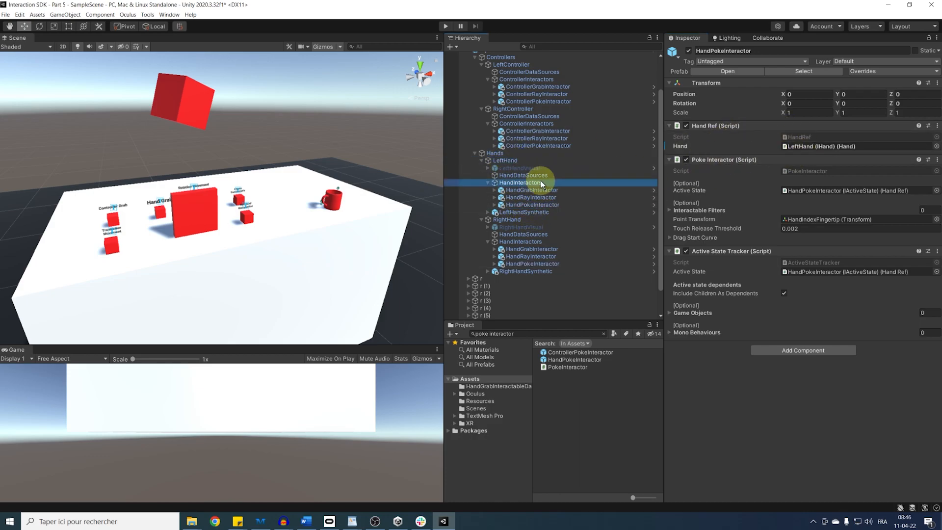
click(521, 246)
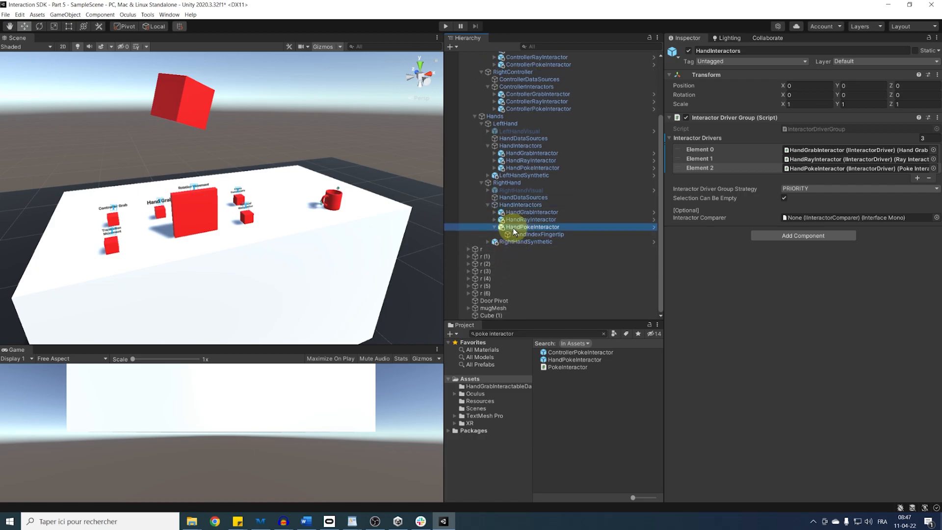
Set the right HandPokeInteractor's Hand to RightHand and confirm HandIndexFingertip uses Hand Index 3
click(531, 227)
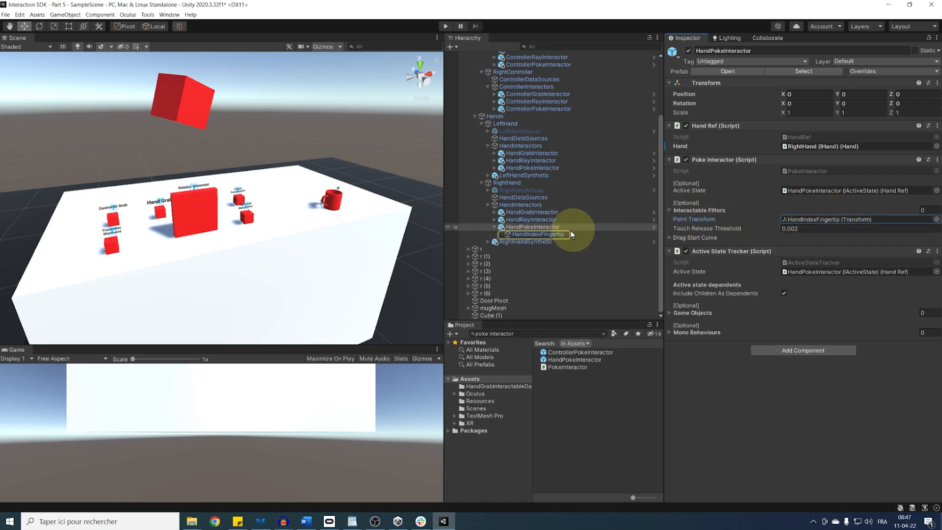
click(536, 234)
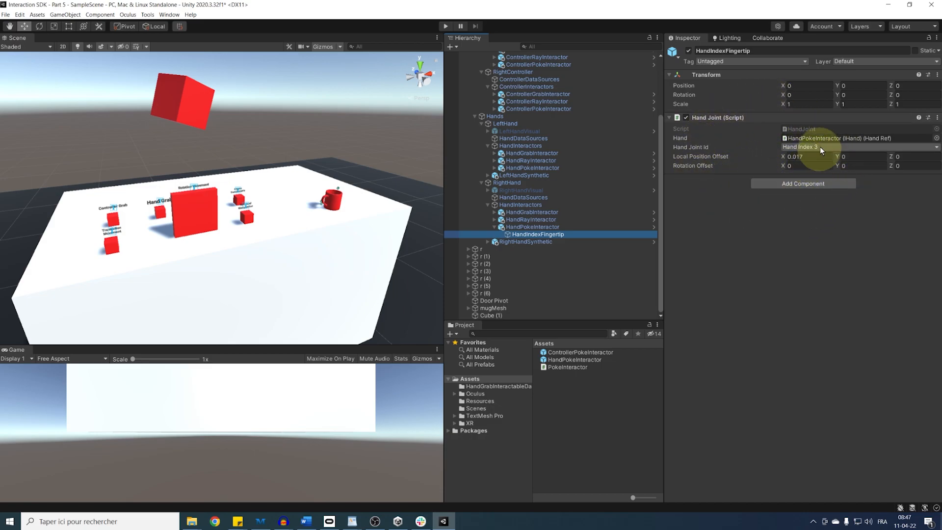
mouse_move(763, 153)
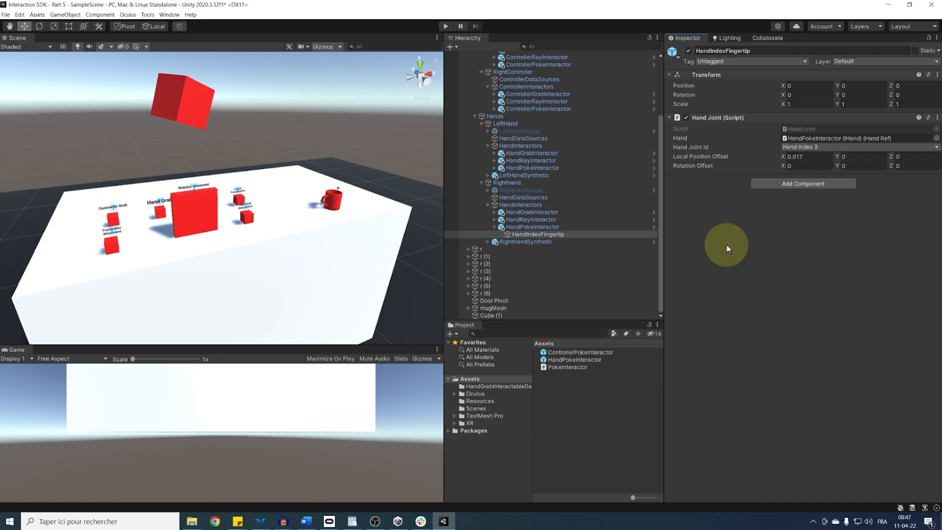
mouse_move(748, 188)
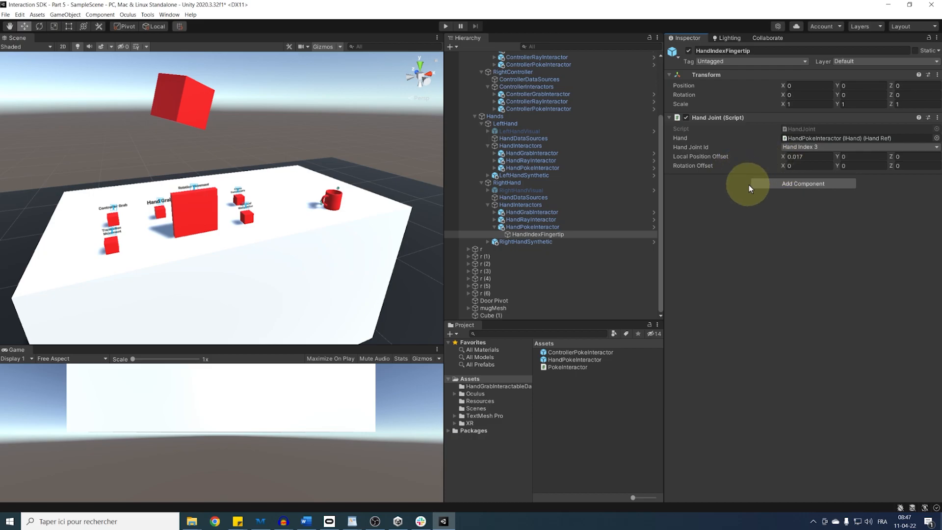
mouse_move(819, 214)
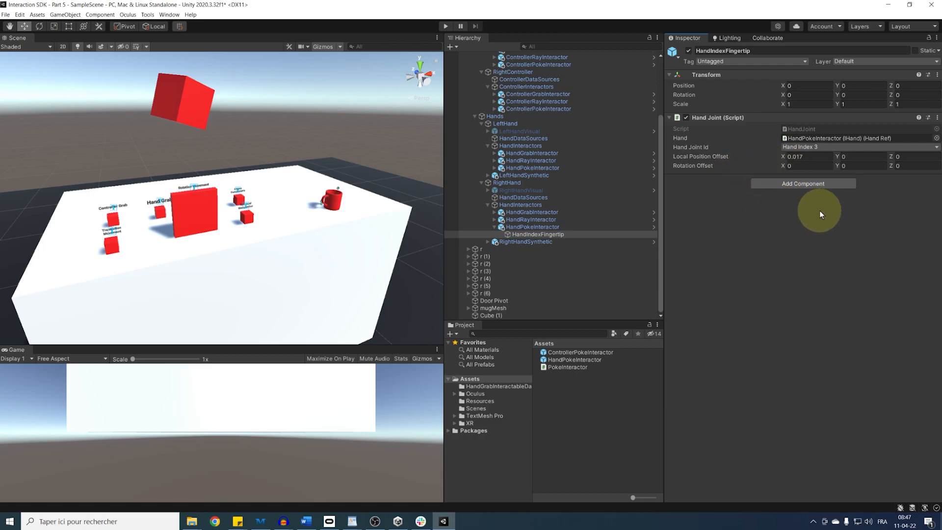
click(859, 166)
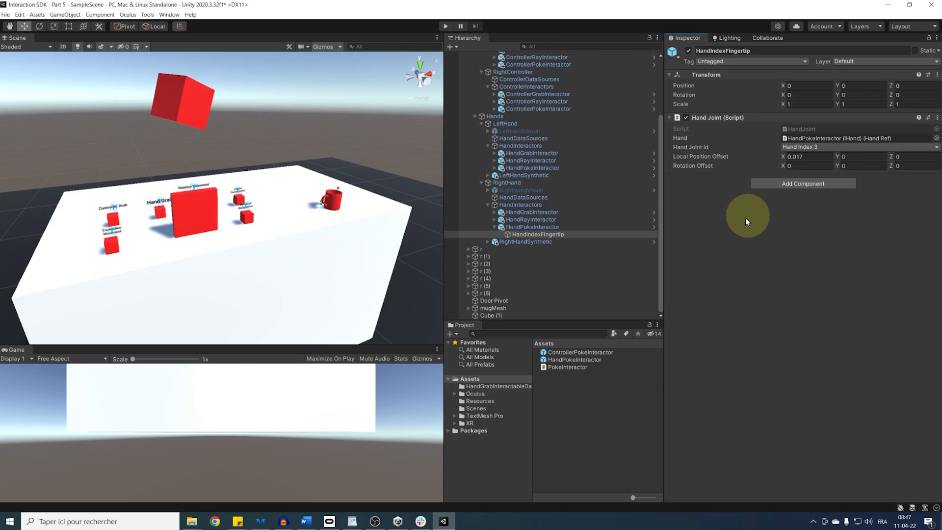
mouse_move(699, 240)
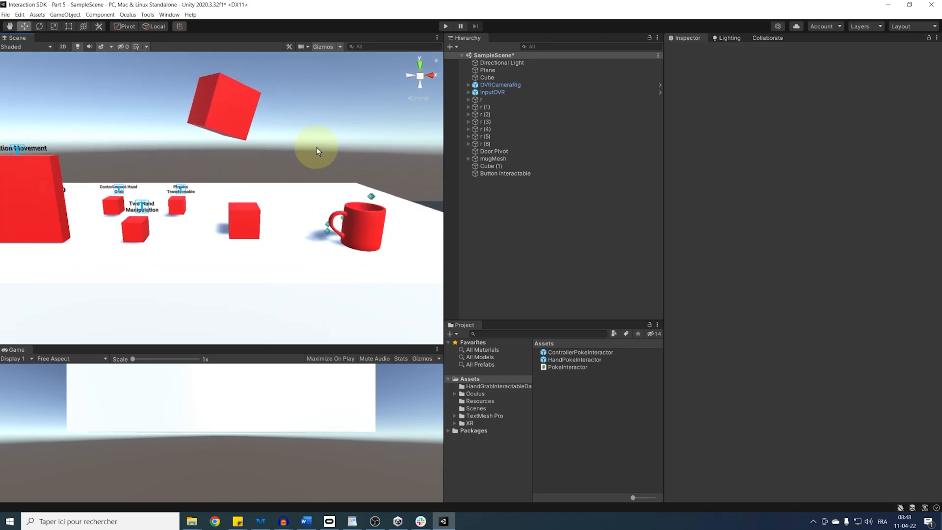
Add a Poke Interactable component to the Button Interactable cube
click(505, 173)
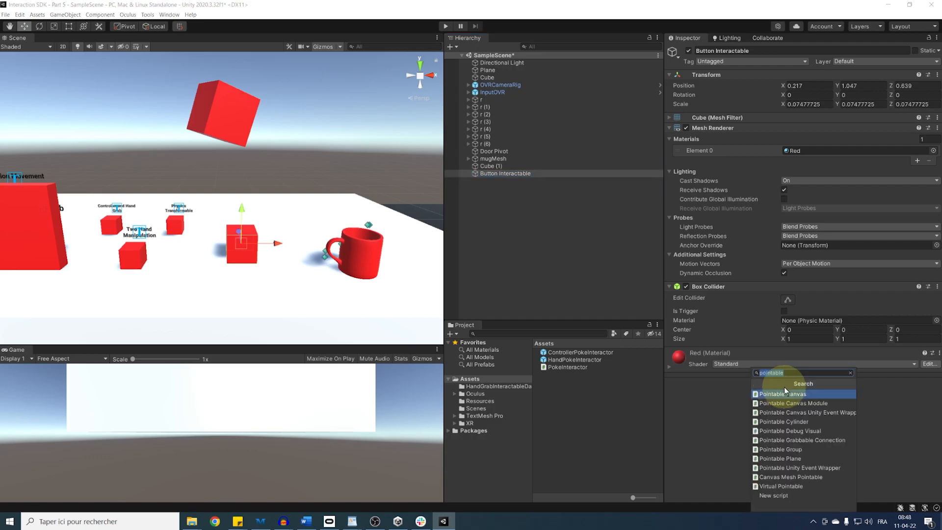
text(poke interactable)
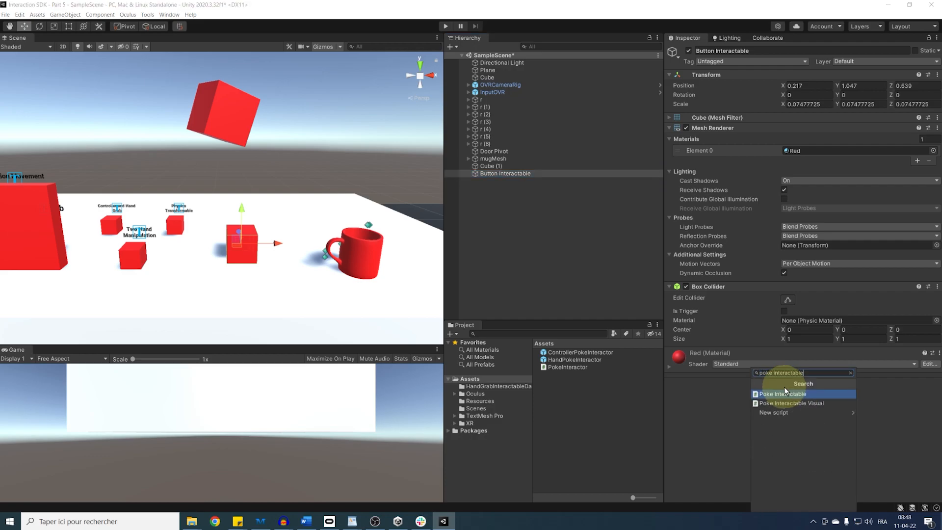
click(782, 393)
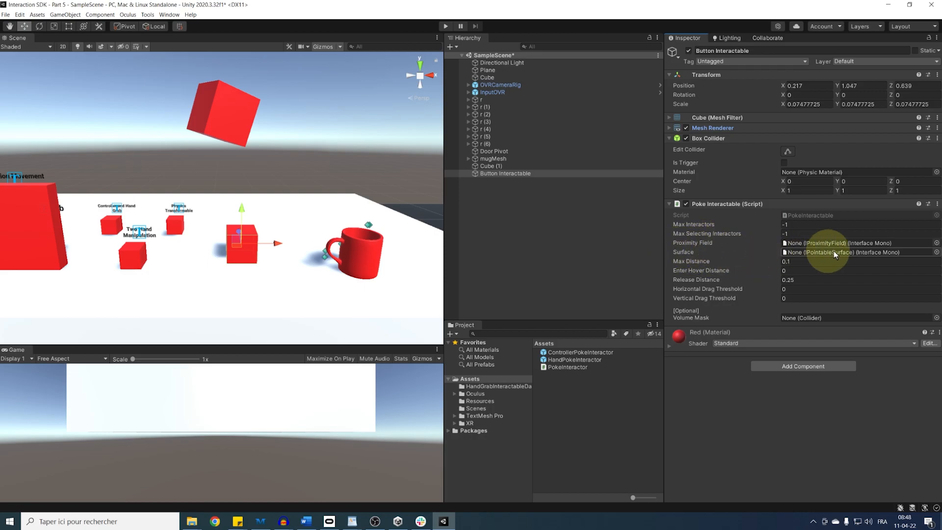
mouse_move(691, 243)
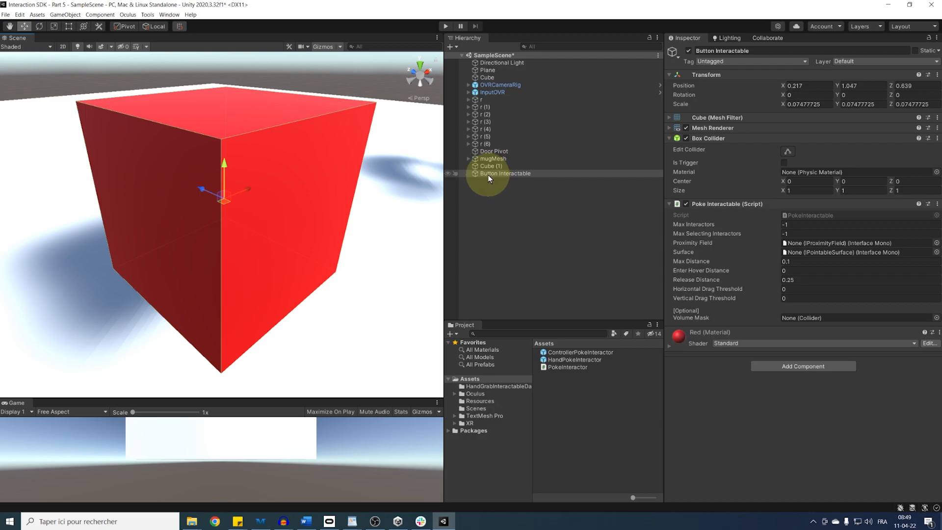
Create an empty Proximity Field child under Button Interactable with a Box Proximity Field
right_click(506, 174)
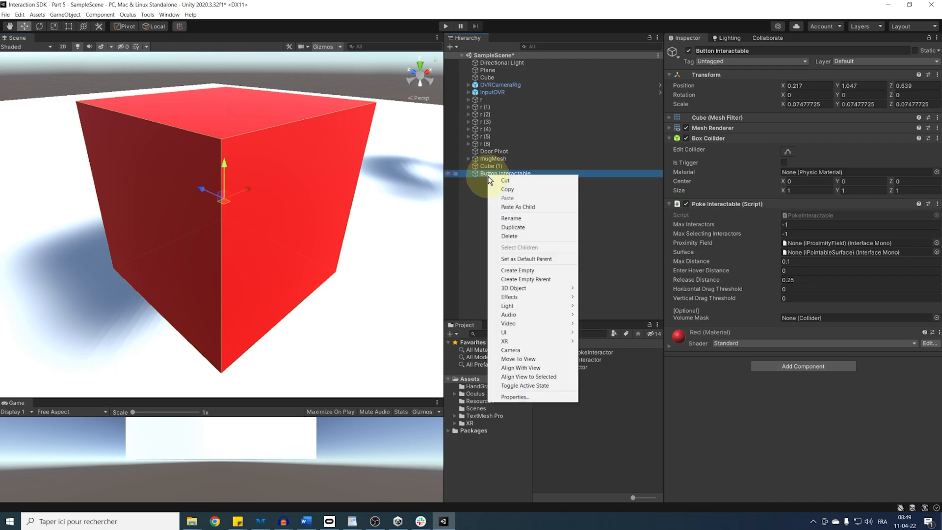
click(517, 269)
text(Proximity Fi)
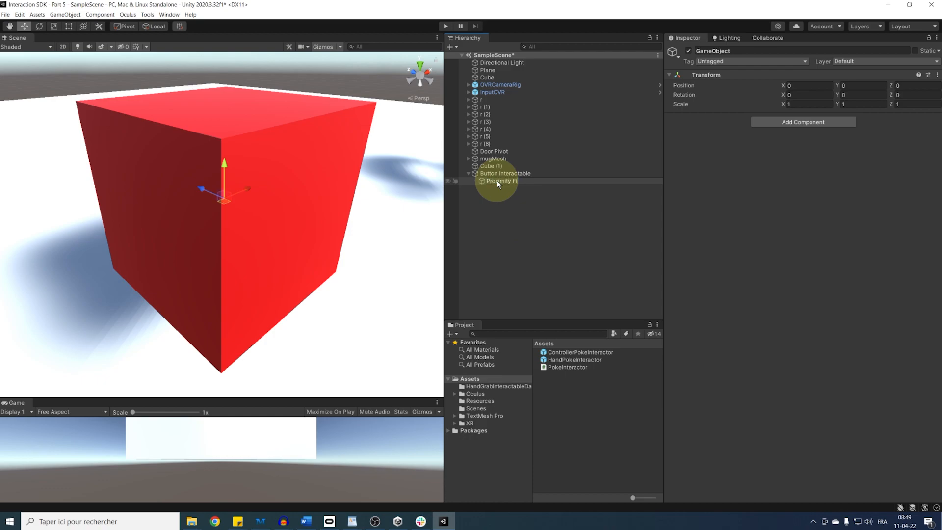
click(506, 181)
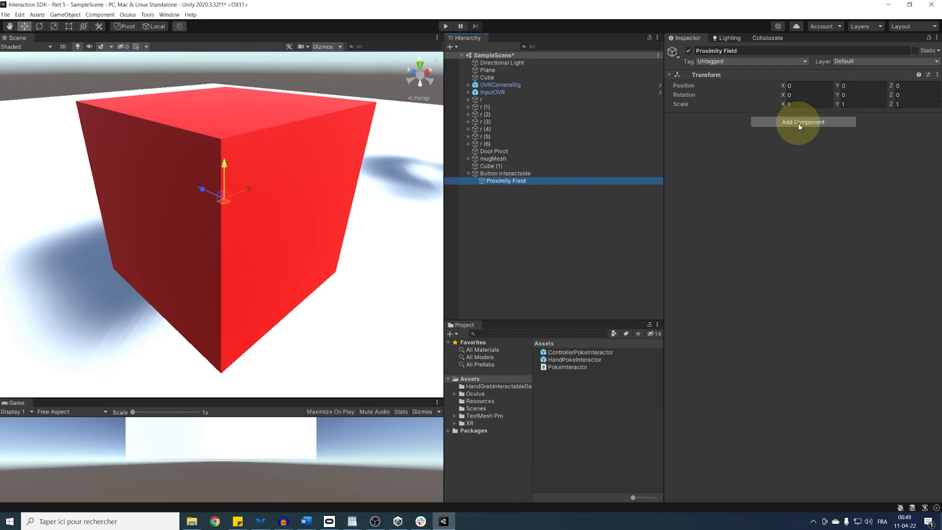
click(803, 122)
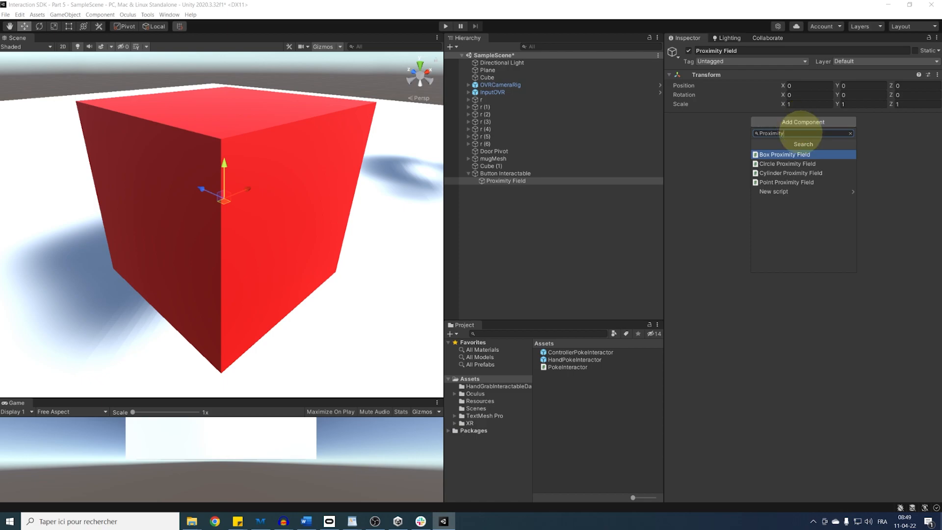
mouse_move(786, 182)
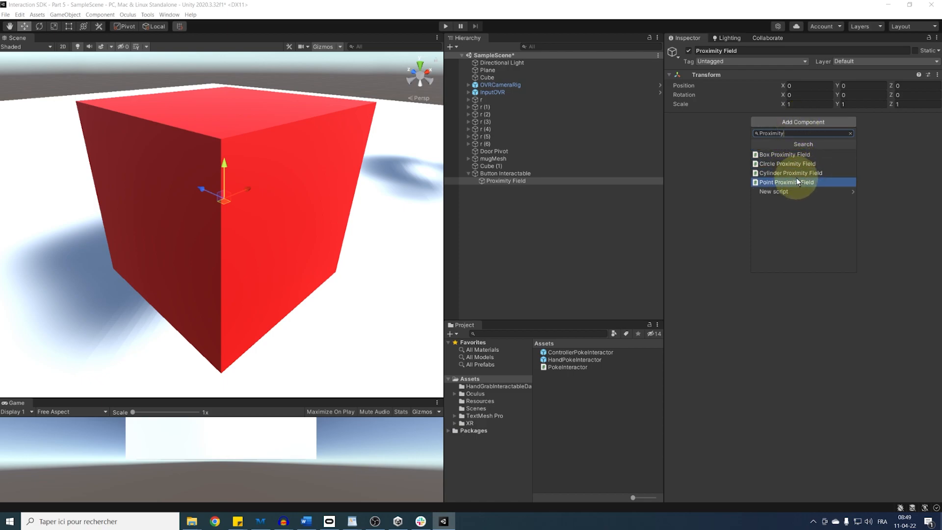
mouse_move(787, 164)
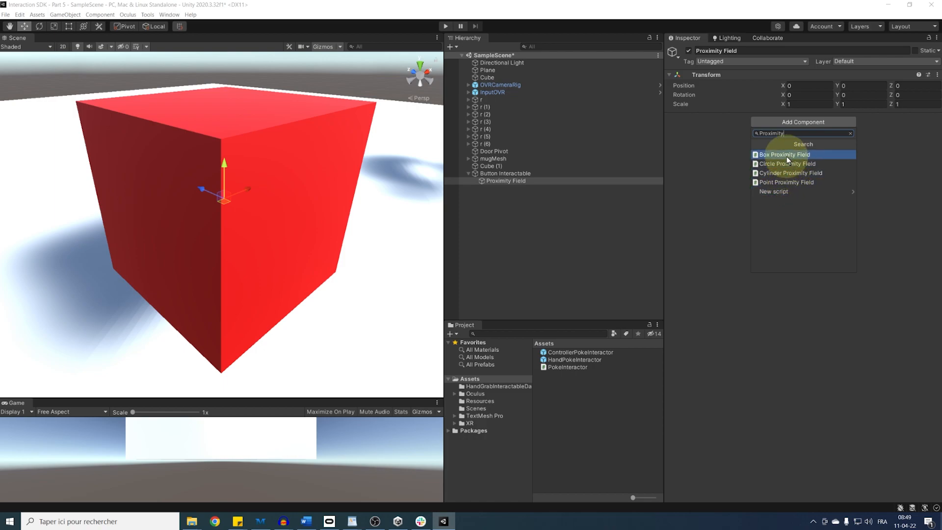
click(784, 155)
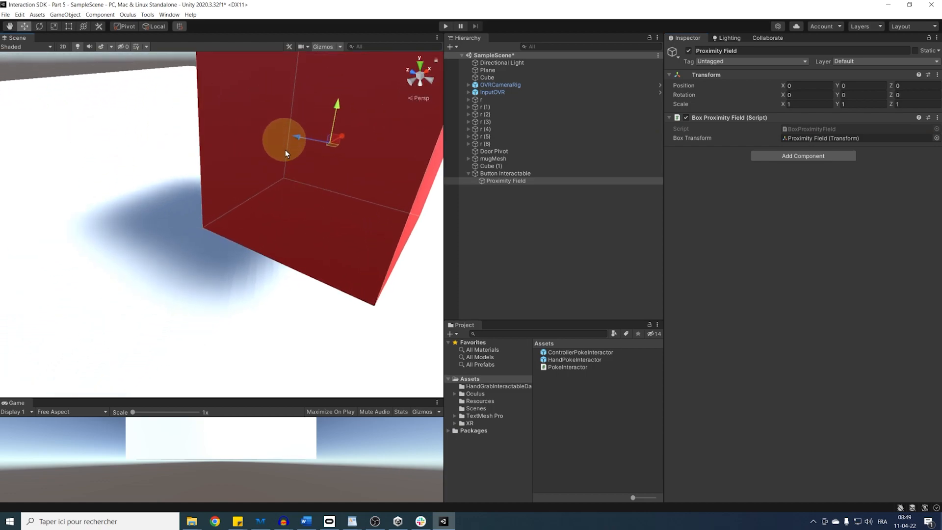
Scale the Proximity Field to about 1.5159 so it encloses the red cube
drag(285, 153, 316, 183)
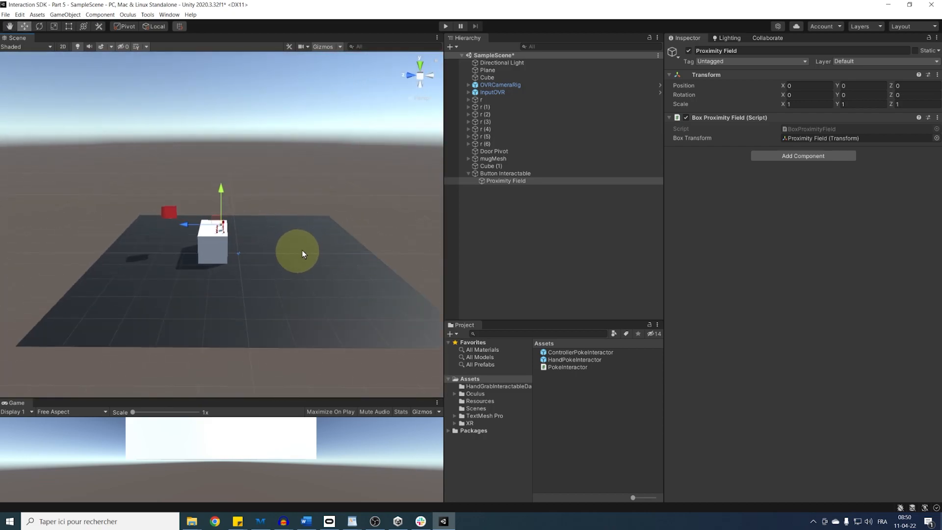
click(505, 173)
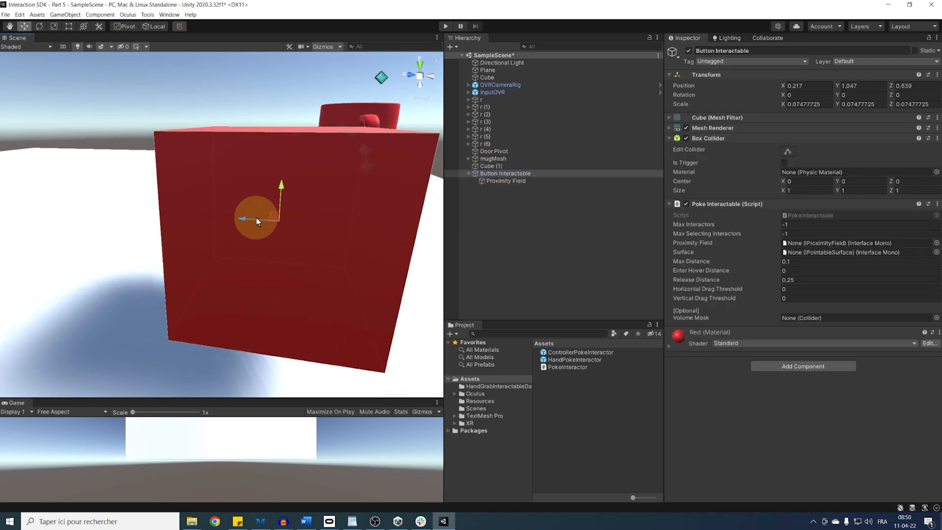
click(506, 181)
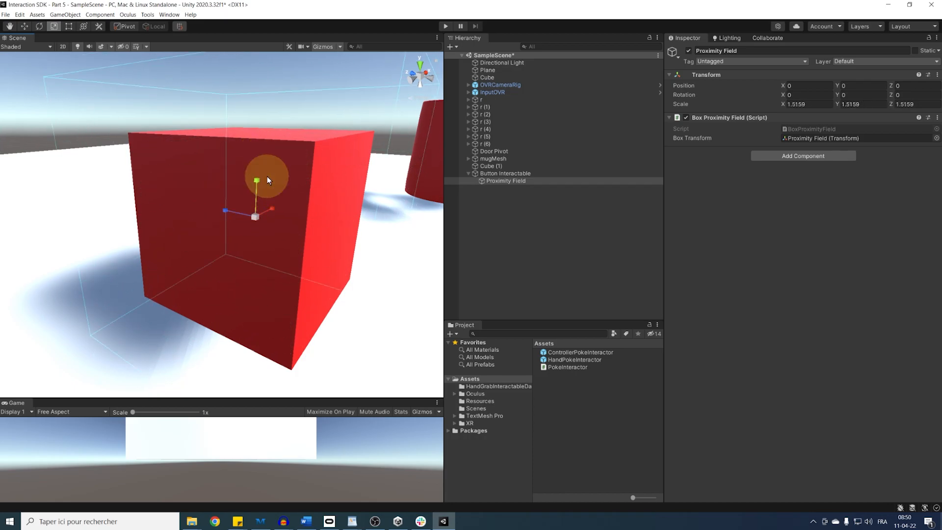
click(506, 173)
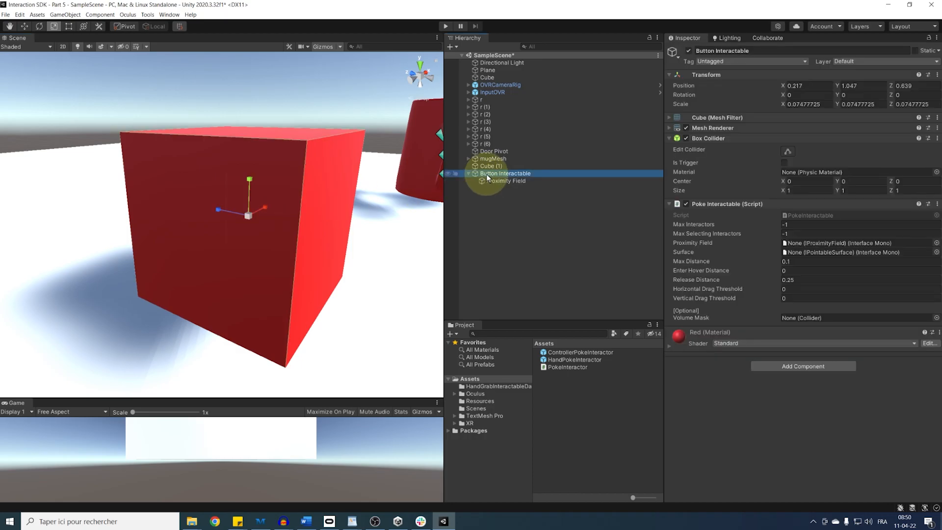
Create an empty Surface child under Button Interactable and add a Pointable Plane
right_click(505, 173)
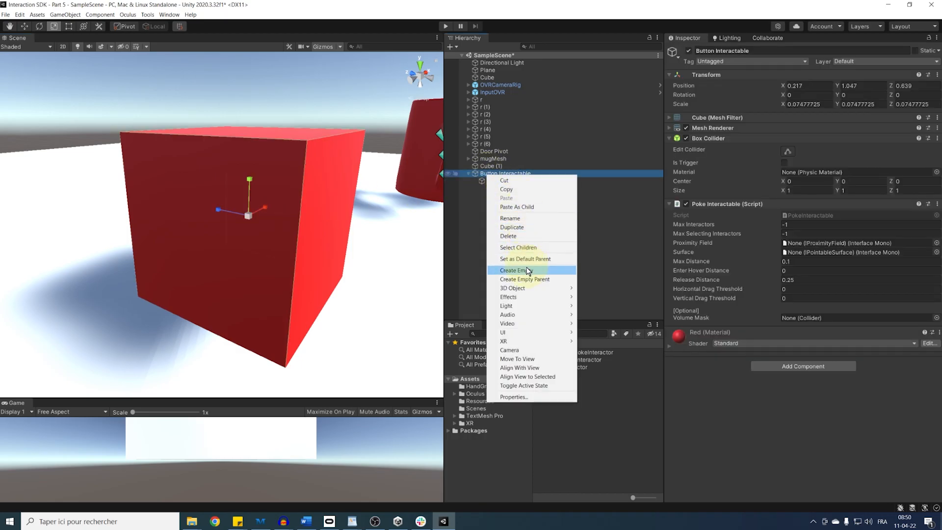
click(513, 270)
text(P)
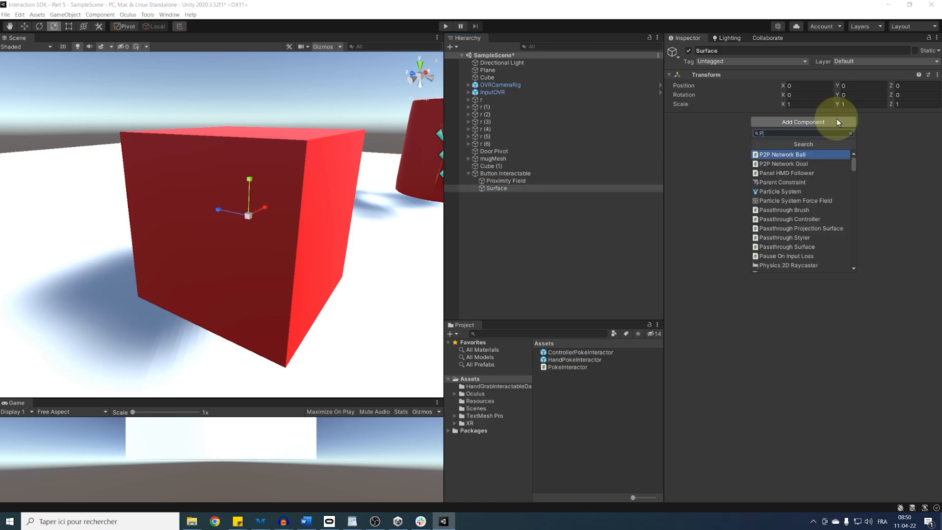
text(ointable)
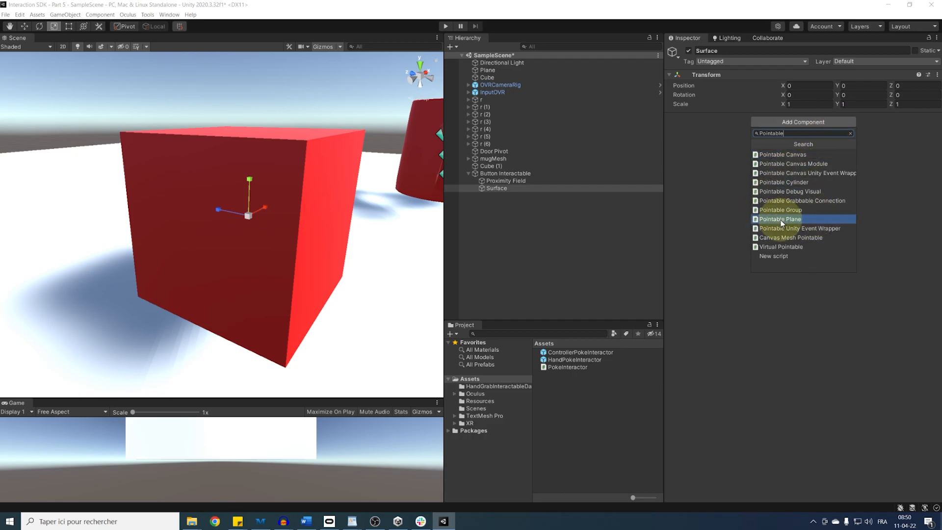
mouse_move(781, 173)
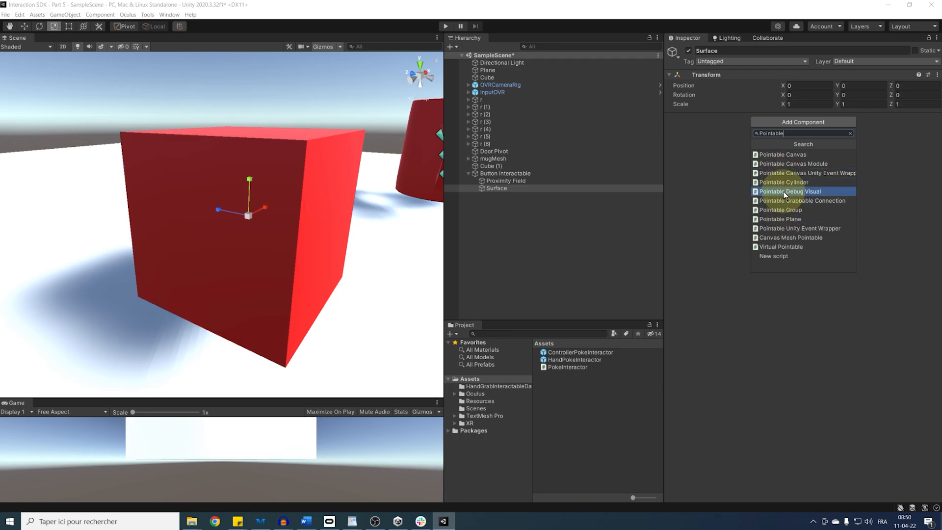
mouse_move(785, 182)
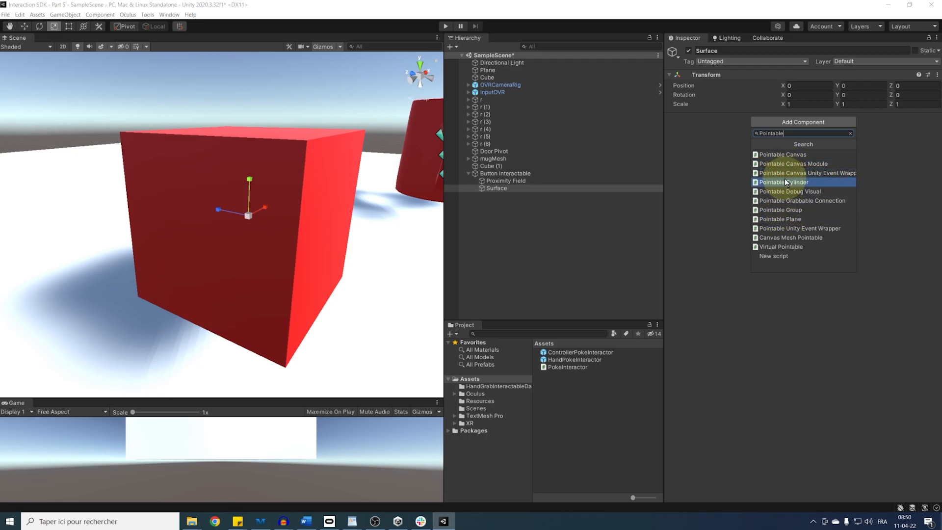
mouse_move(791, 191)
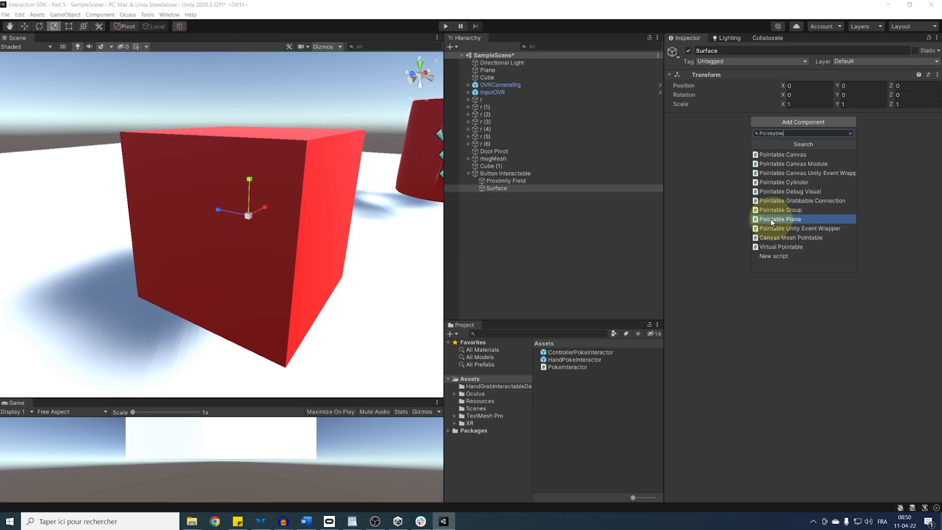
click(779, 219)
text(90)
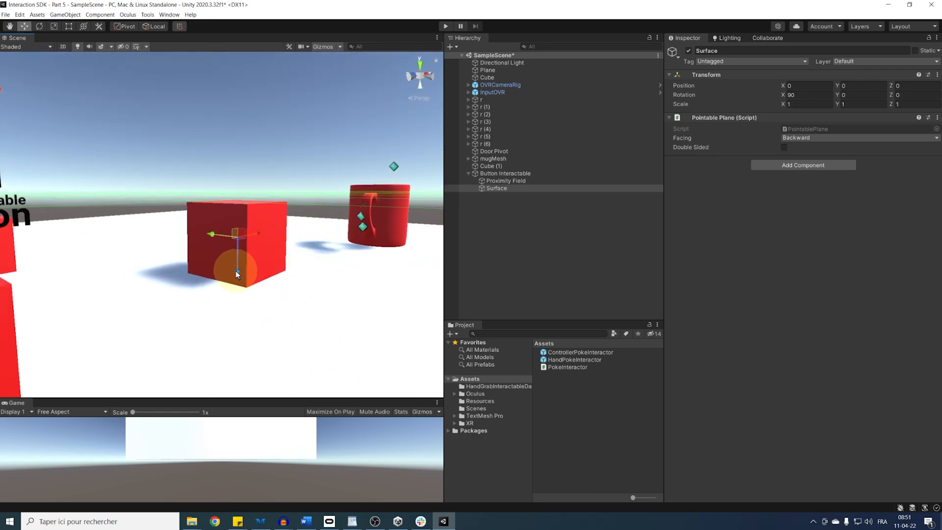
Rotate Surface 90° on X facing Backward; link Proximity Field and Surface, max distance 0.04
drag(235, 264, 251, 300)
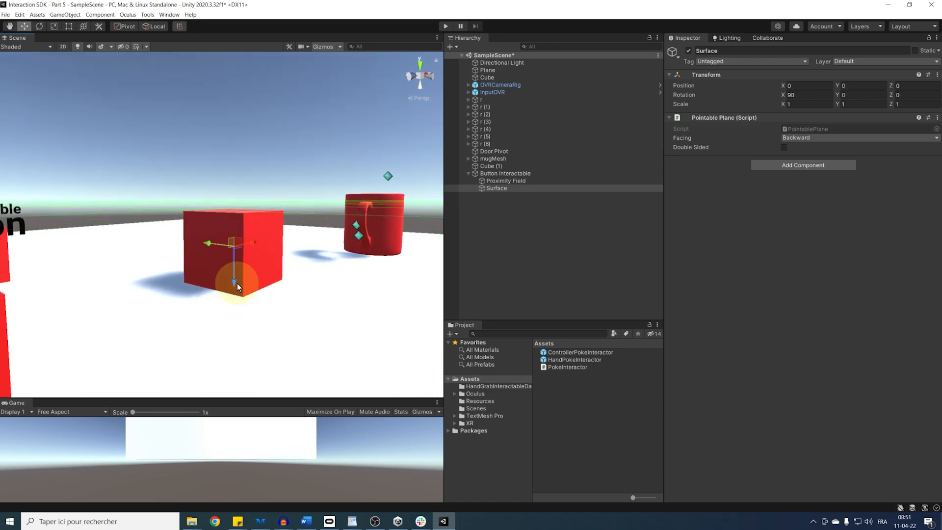
drag(237, 287, 274, 313)
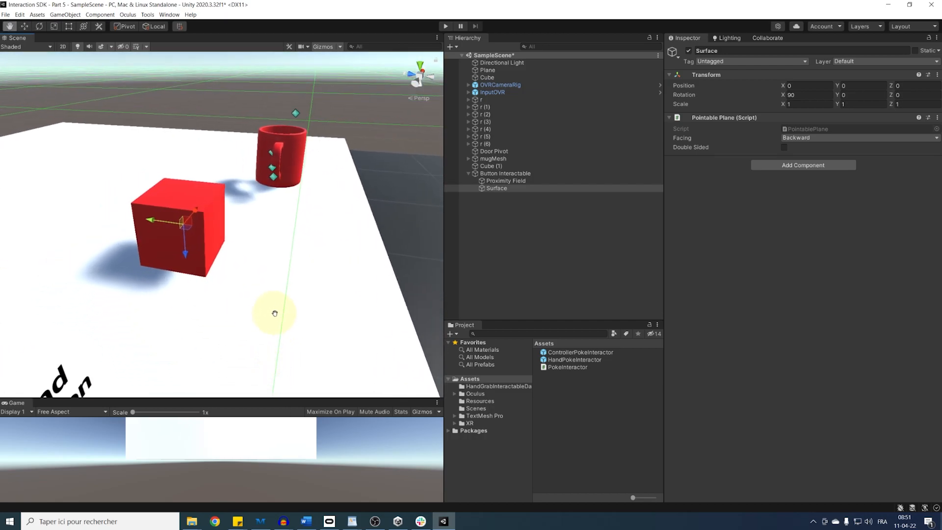
click(506, 173)
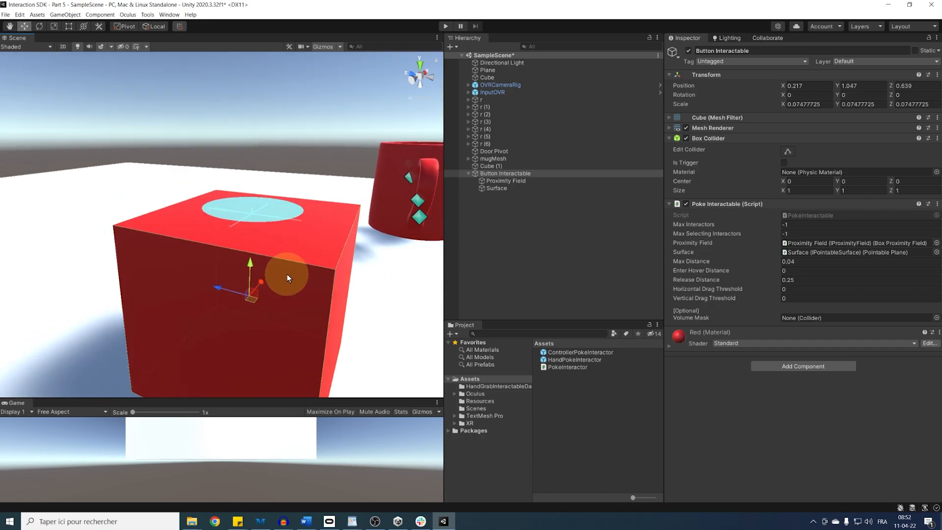
mouse_move(278, 281)
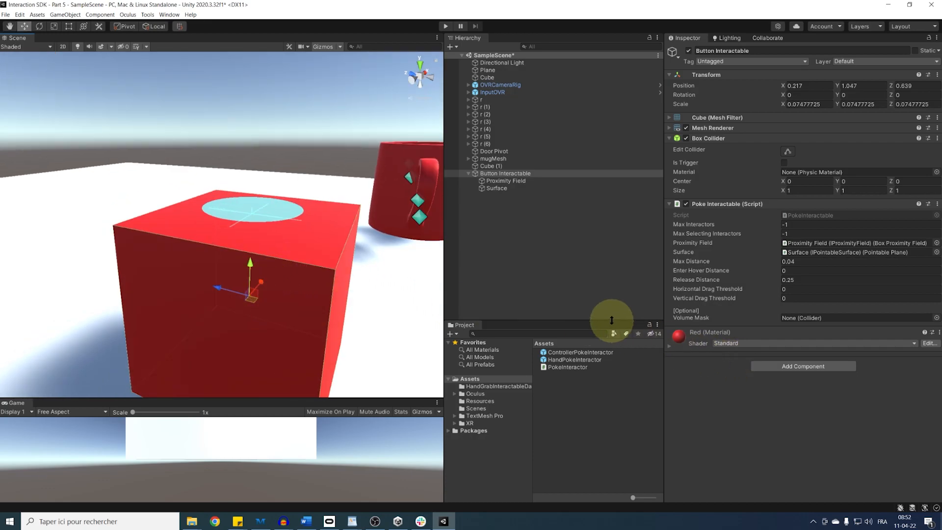
Add an Interactable Debug Visual with Normal red, Hover blue, Select green, Disabled black
click(668, 138)
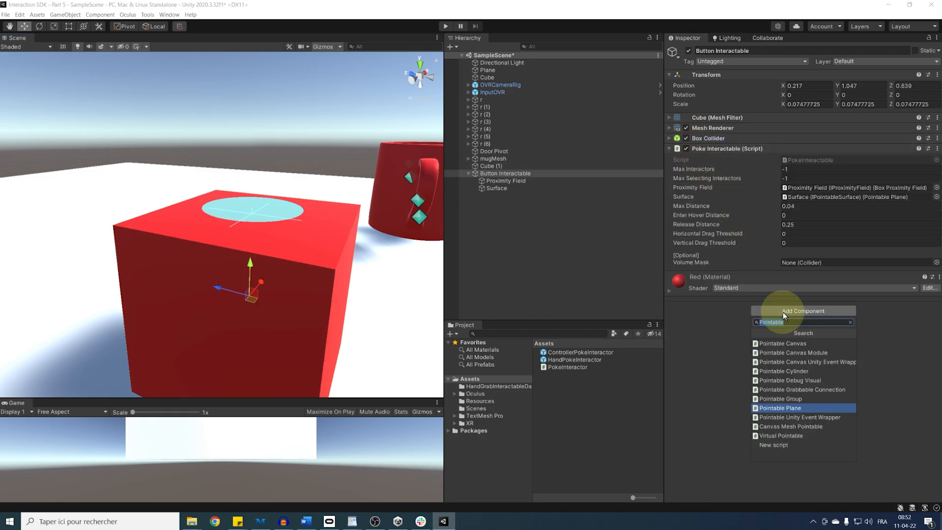
text(Interactab)
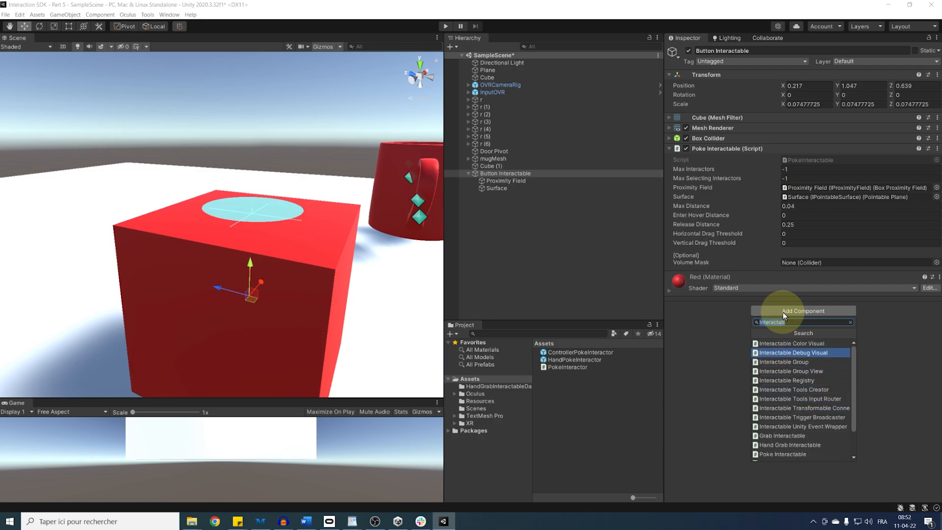
click(793, 353)
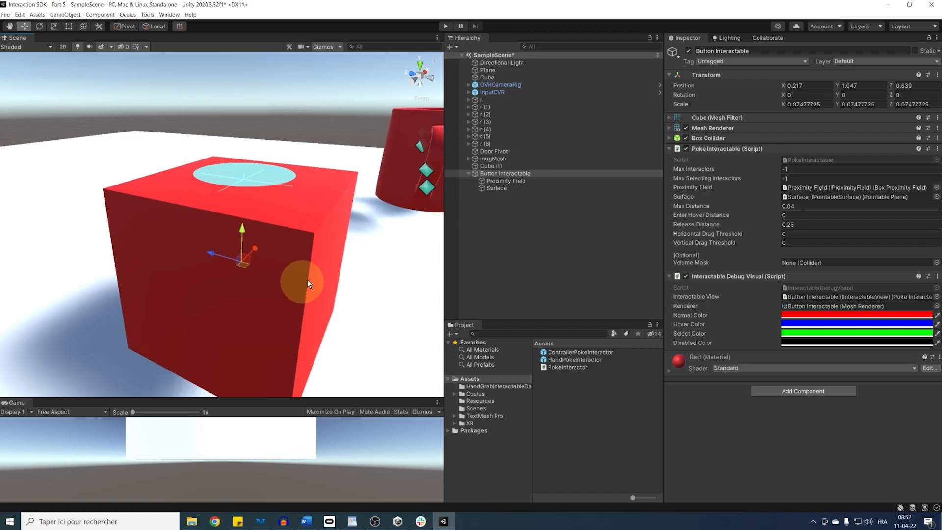
click(444, 26)
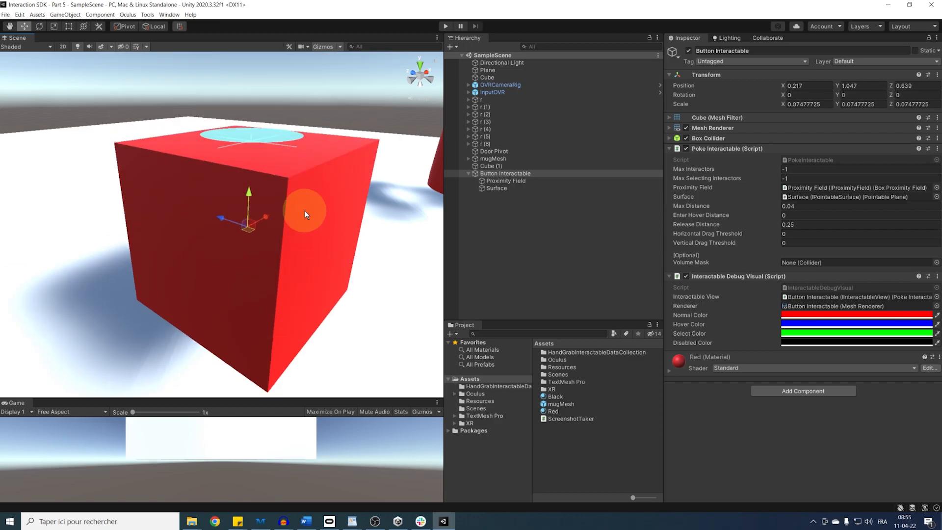
Remove Button Interactable's mesh so the Button Visual Cube forms the shape, then select Button Visual
drag(305, 215, 145, 174)
text(Button Visual)
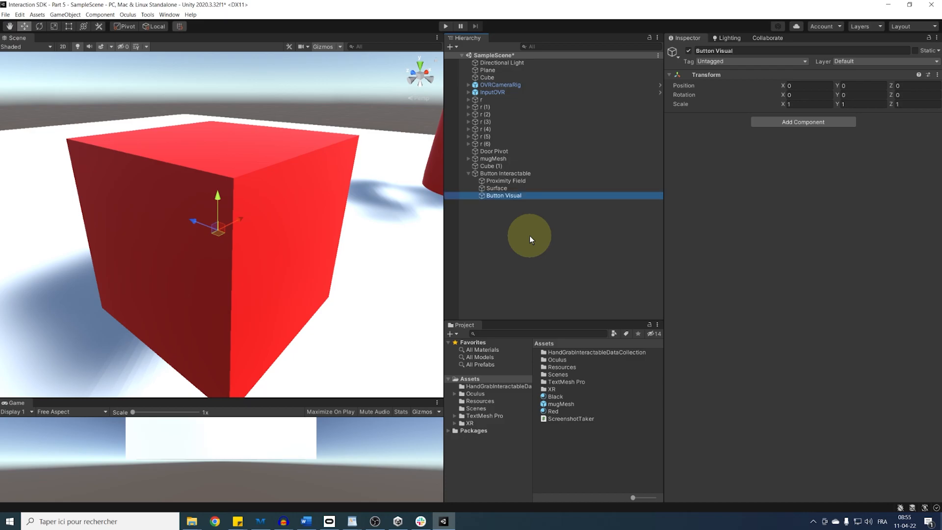
right_click(503, 195)
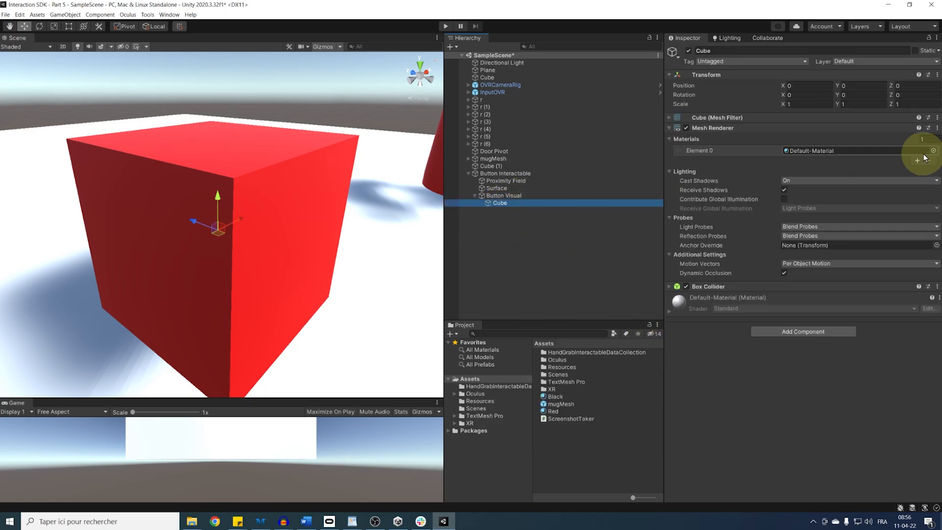
click(529, 249)
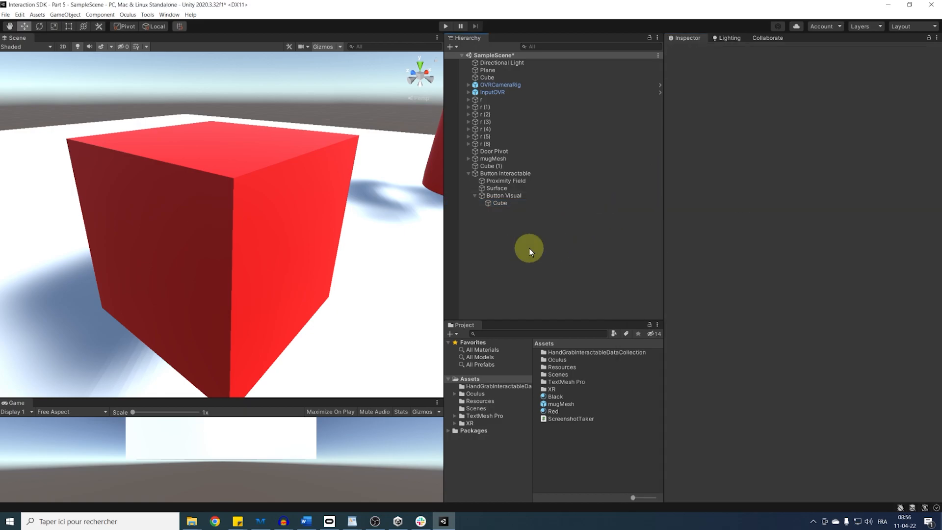
mouse_move(490, 195)
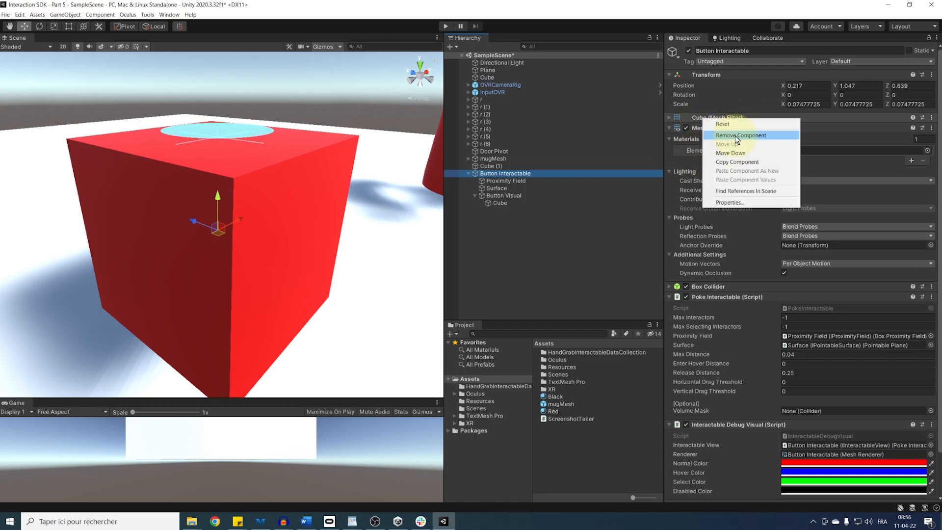
click(742, 135)
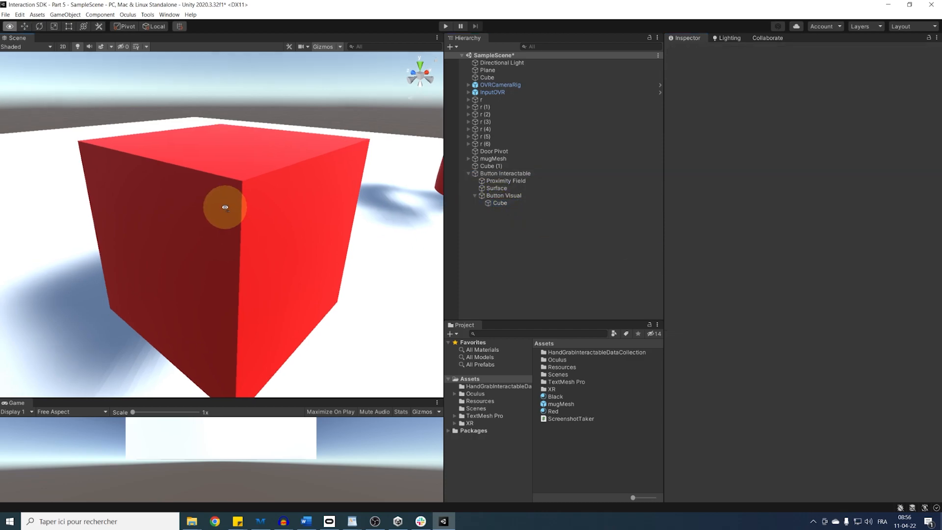
click(503, 195)
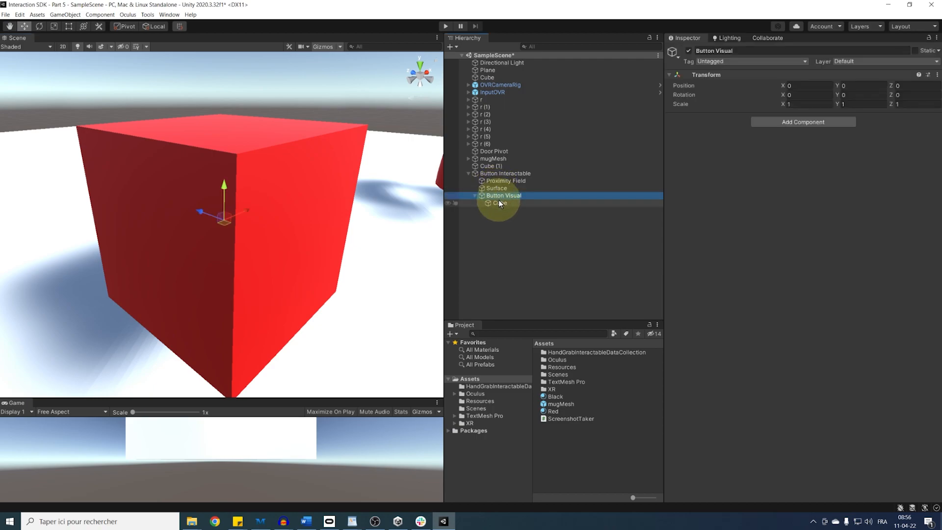
click(501, 202)
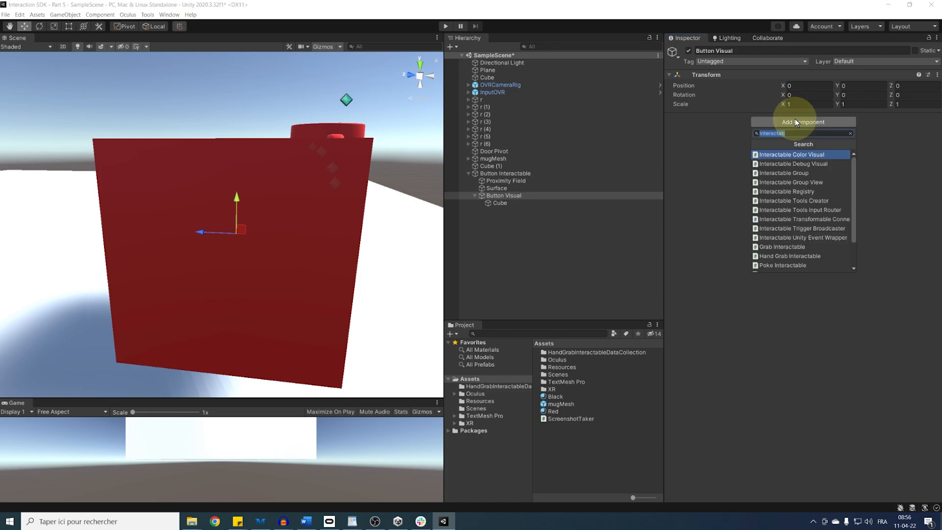
Add a Poke Interactable Visual to Button Visual, linking Button Interactable and Surface as base
click(782, 265)
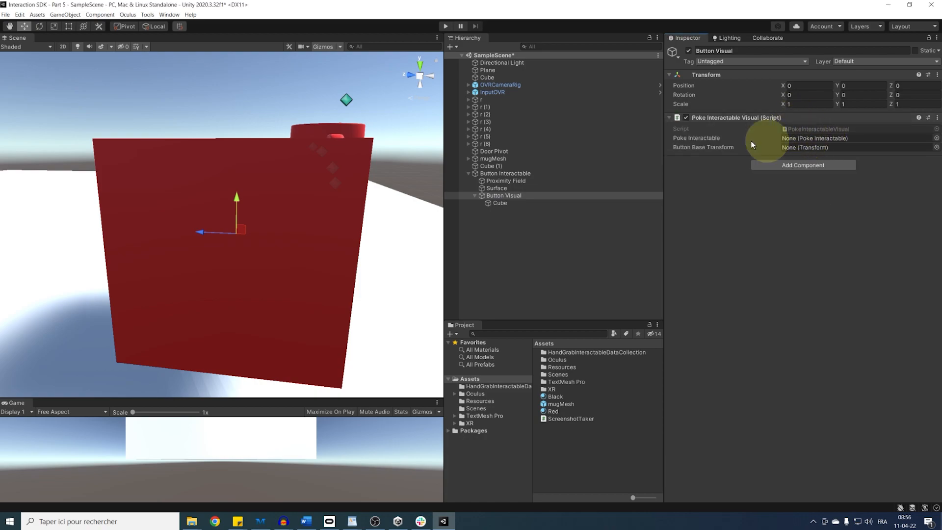
click(835, 138)
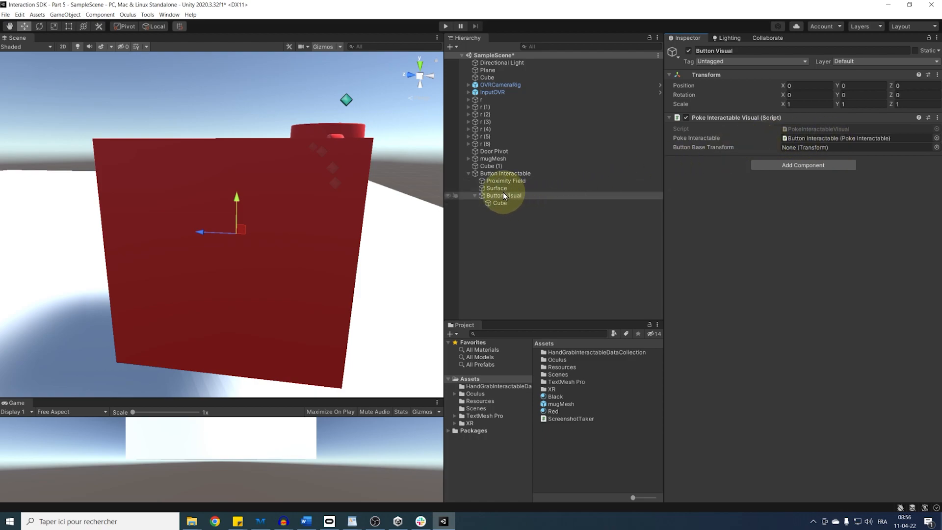
drag(496, 187, 811, 147)
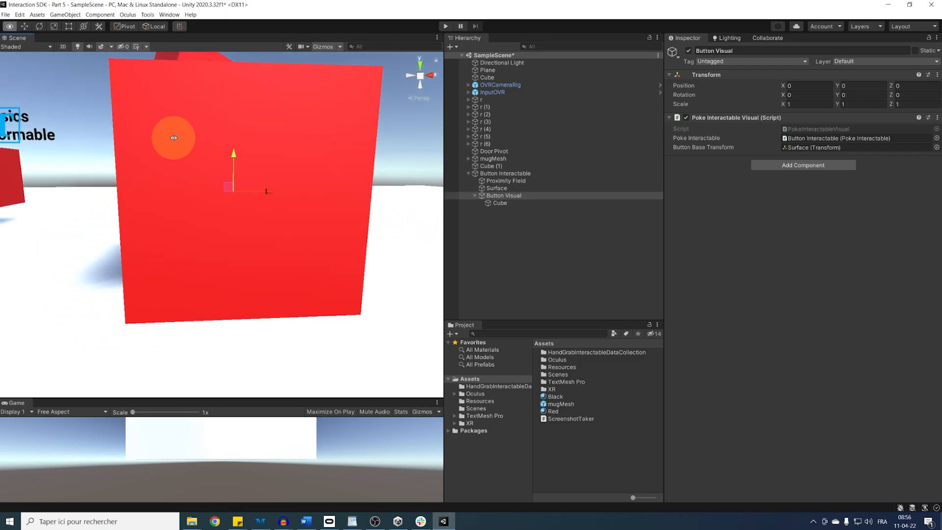
Lower Button Visual's red child Cube to Position Y -0.5
click(499, 203)
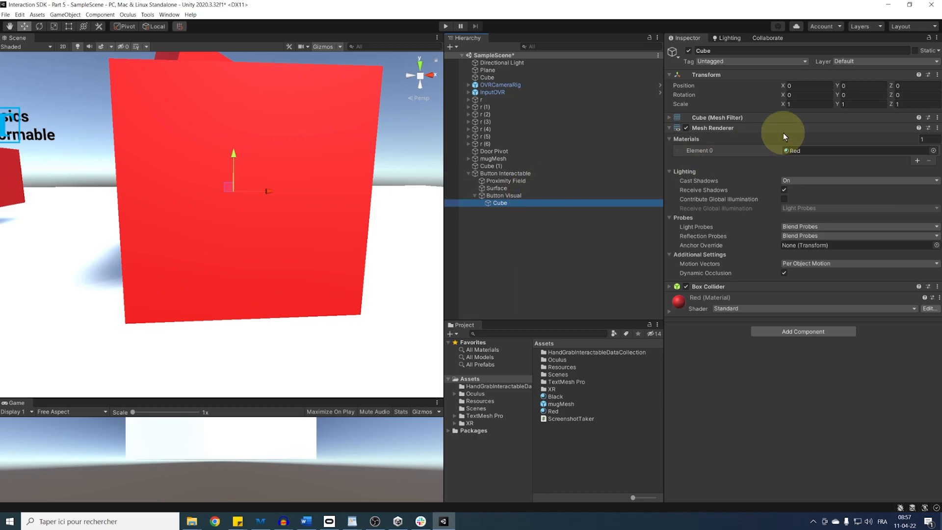
click(859, 85)
text(-0.5)
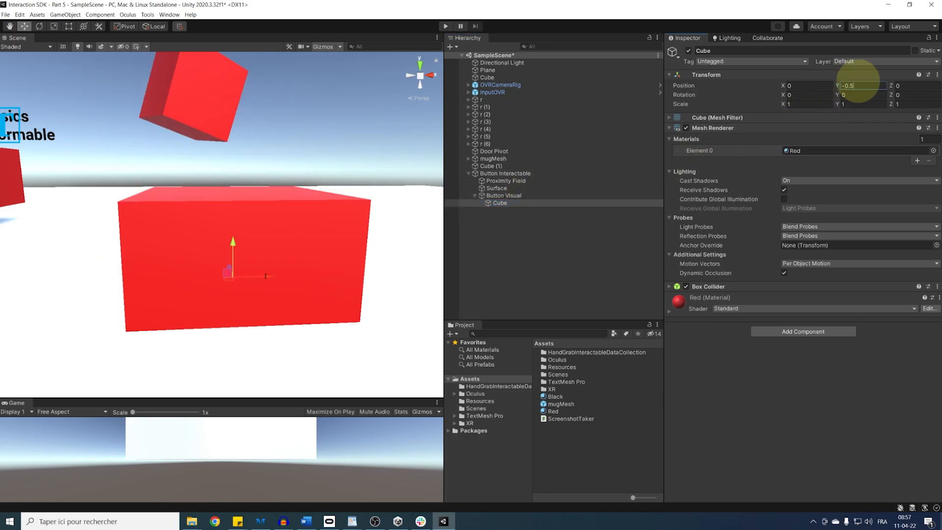
click(504, 196)
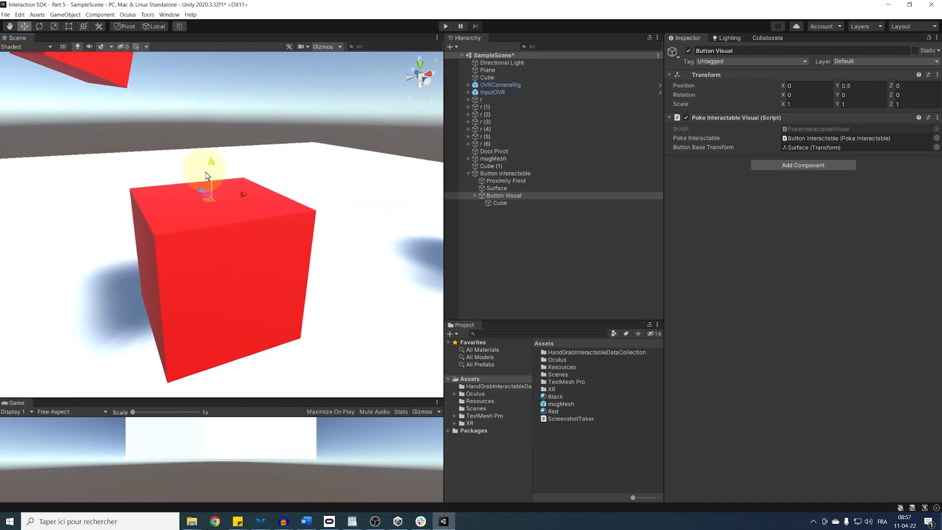
Create a flat base cube under the red button, scaled about 1.34, 0.44, 1.34
click(445, 26)
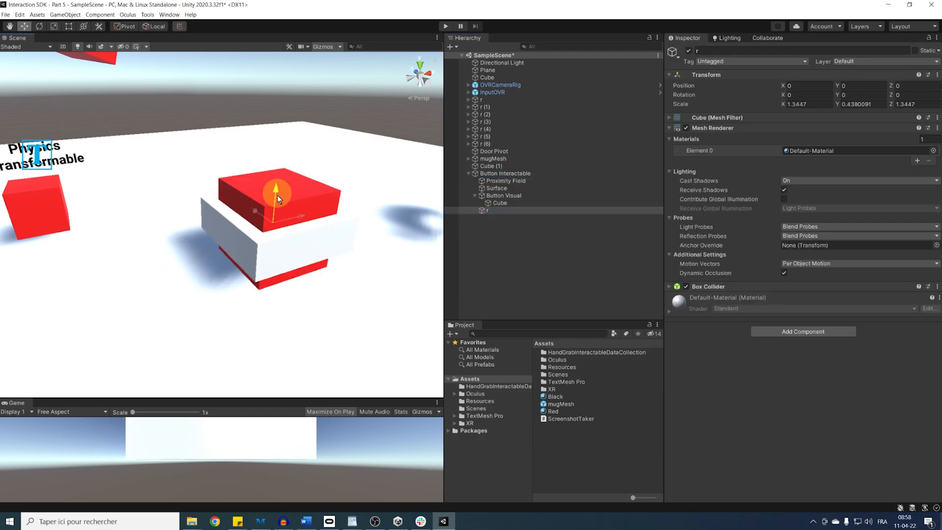
click(784, 150)
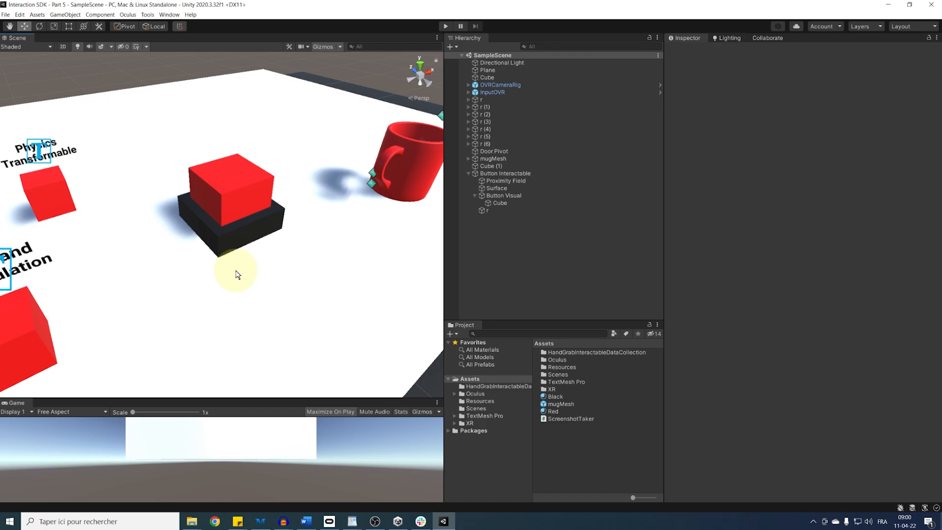
mouse_move(215, 215)
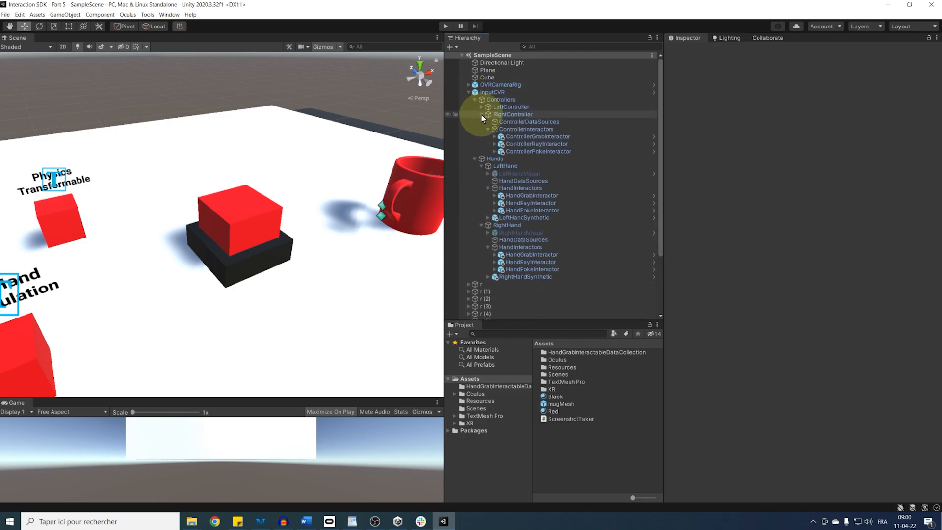
Assign the right hand's HandModifier to its Hand Poke Limiter Visual, then run the scene
click(473, 115)
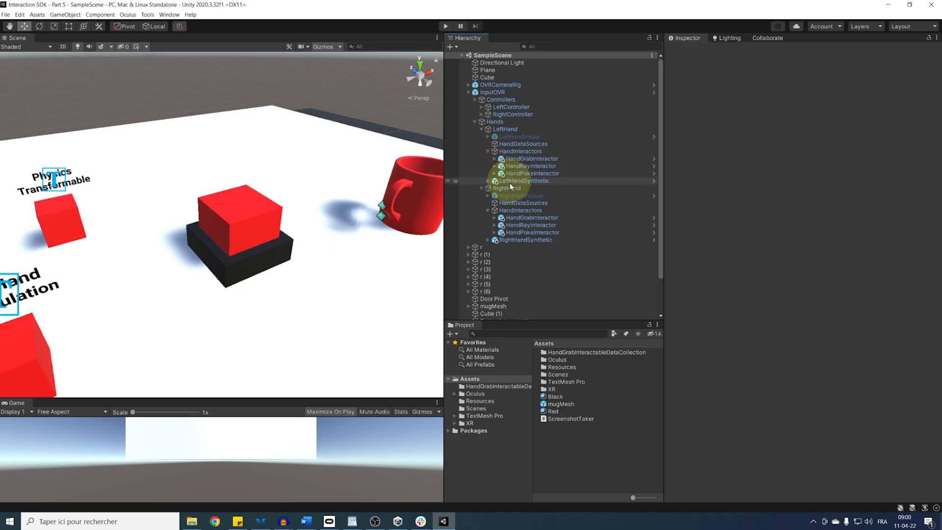
click(524, 239)
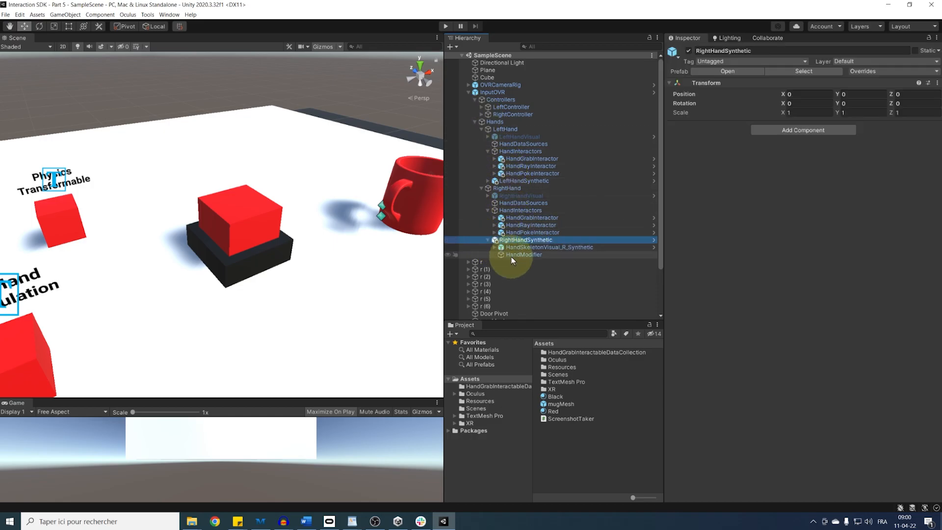
click(524, 254)
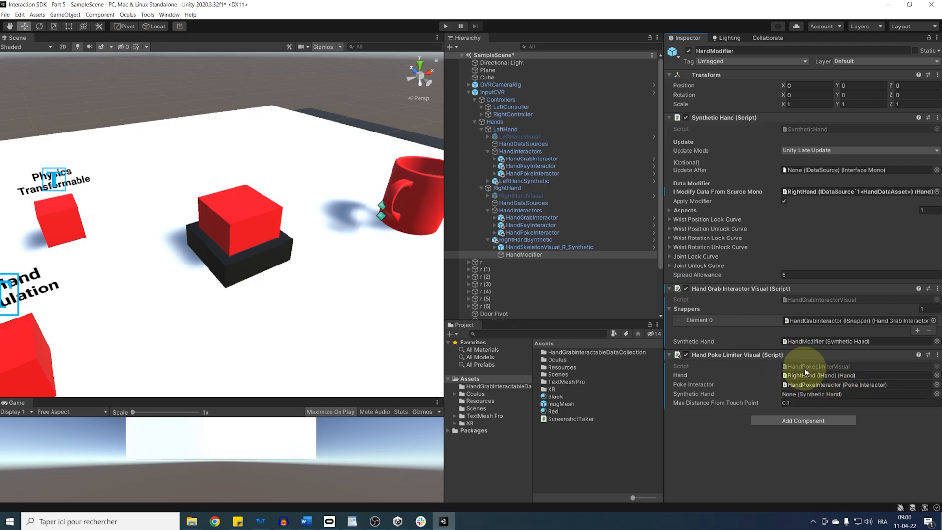
click(841, 393)
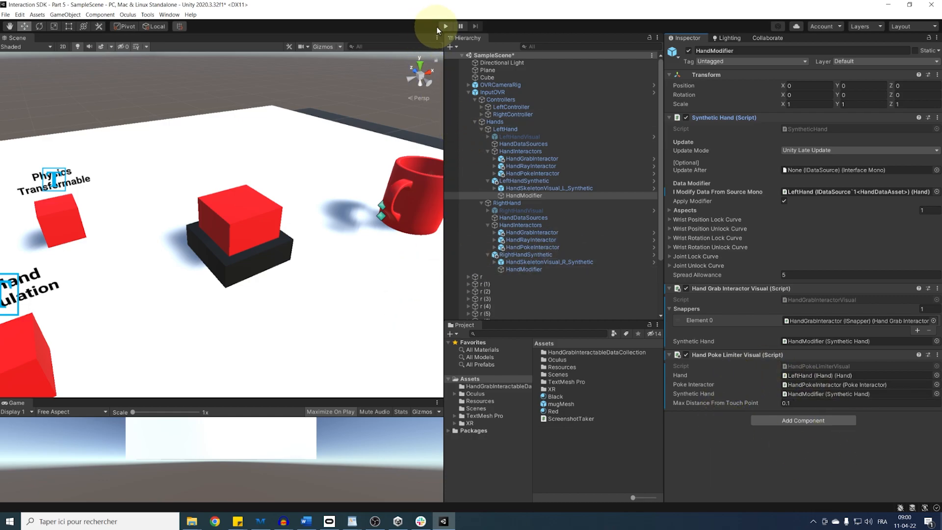
click(445, 26)
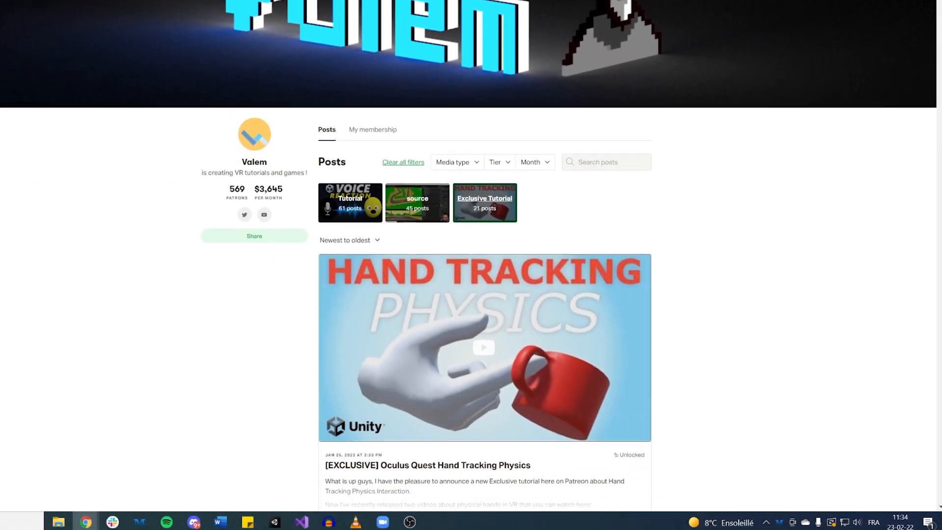
Scroll Valem's Patreon posts down to How to Make an Asymmetrical VR Game
scroll(down, 3)
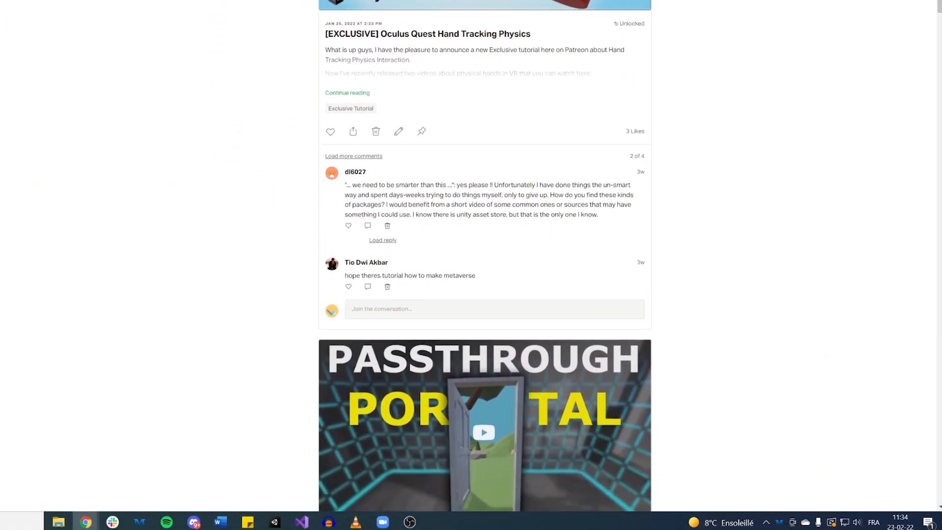
scroll(down, 3)
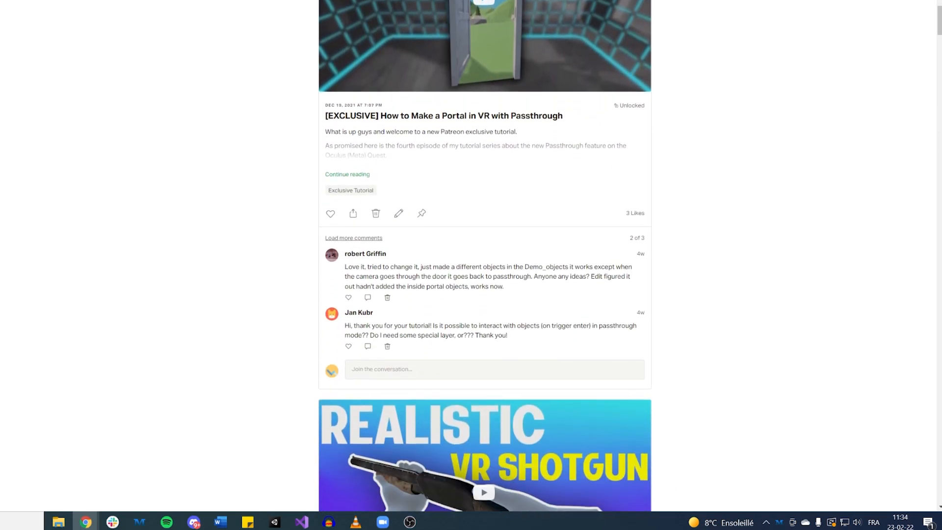
scroll(down, 3)
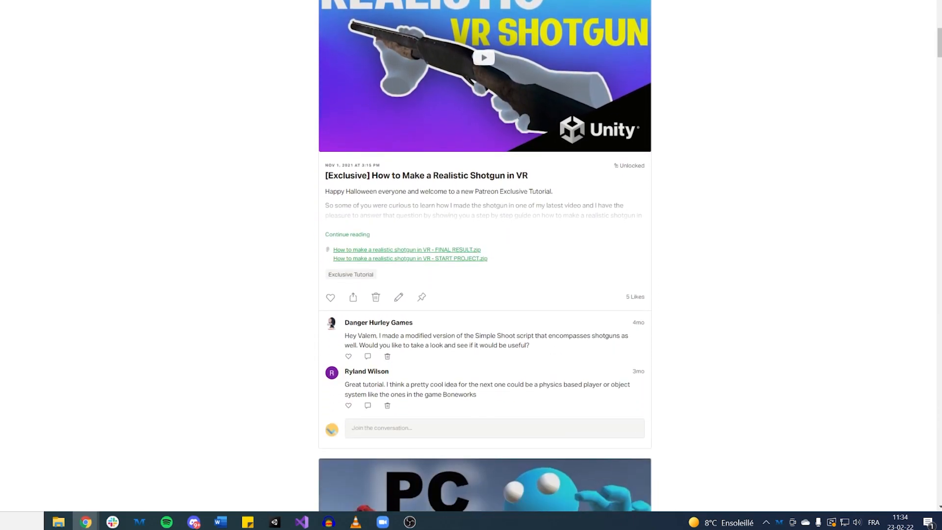
scroll(down, 3)
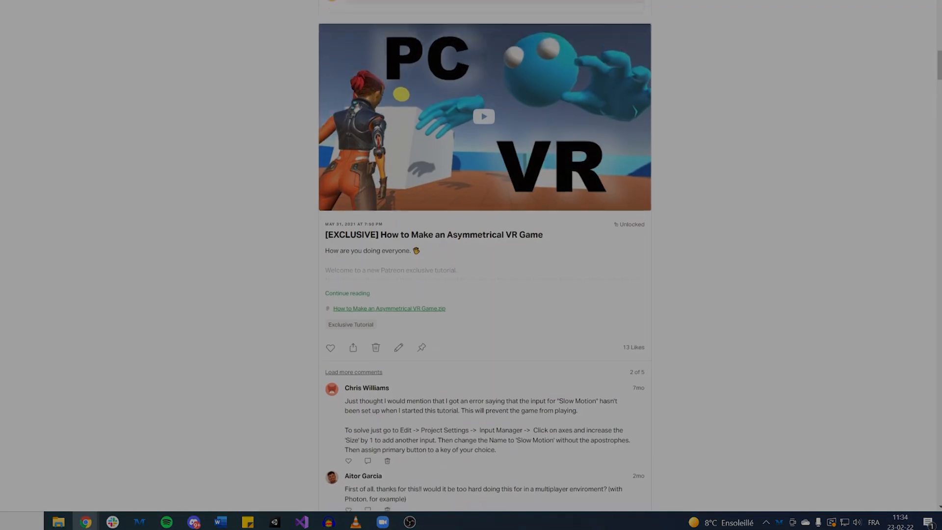